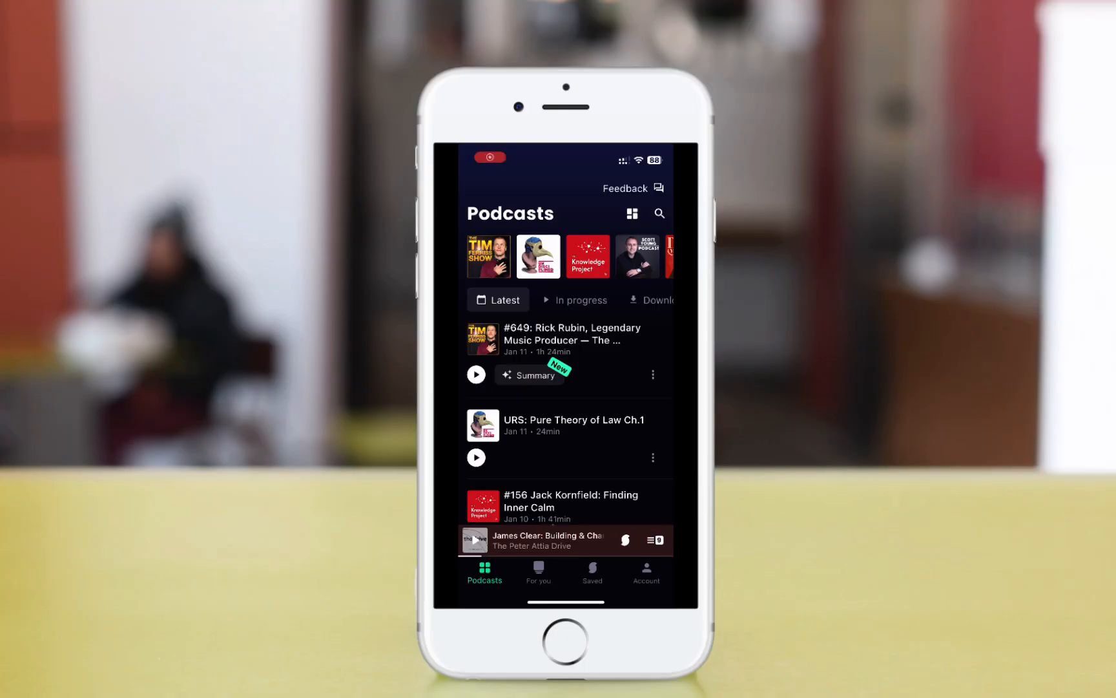
Scroll the Latest episodes list and open Highlights for The Drive episode #237
{"action": "scroll", "scroll_direction": "down", "scroll_amount": 3}
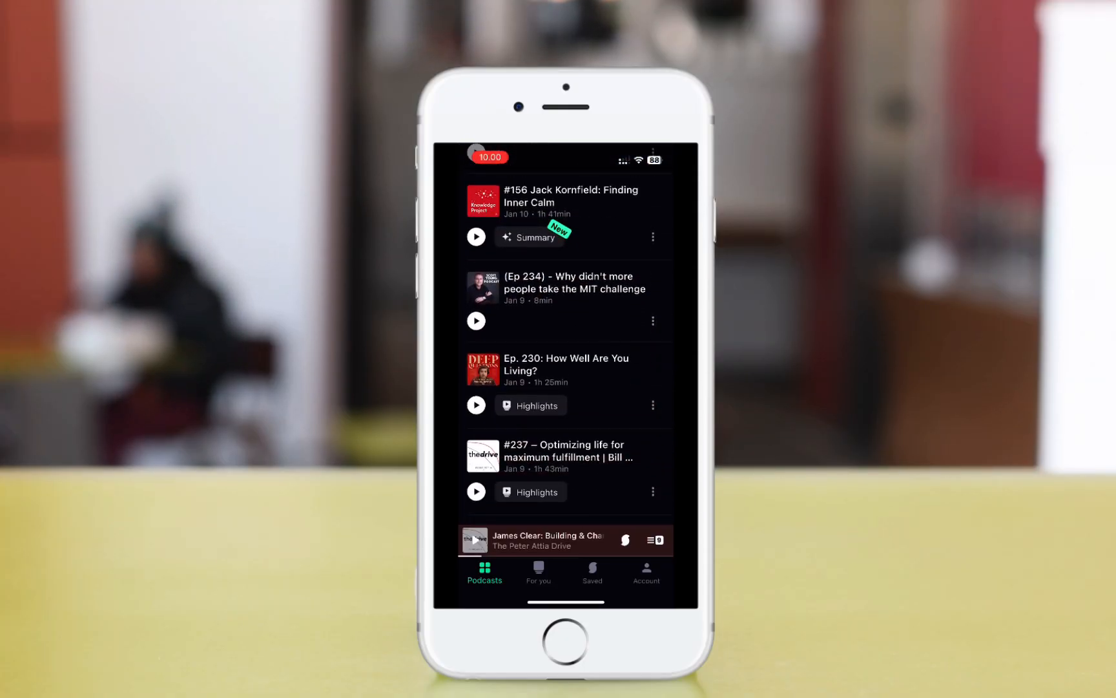
{"action": "left_click", "coordinate": [530, 492]}
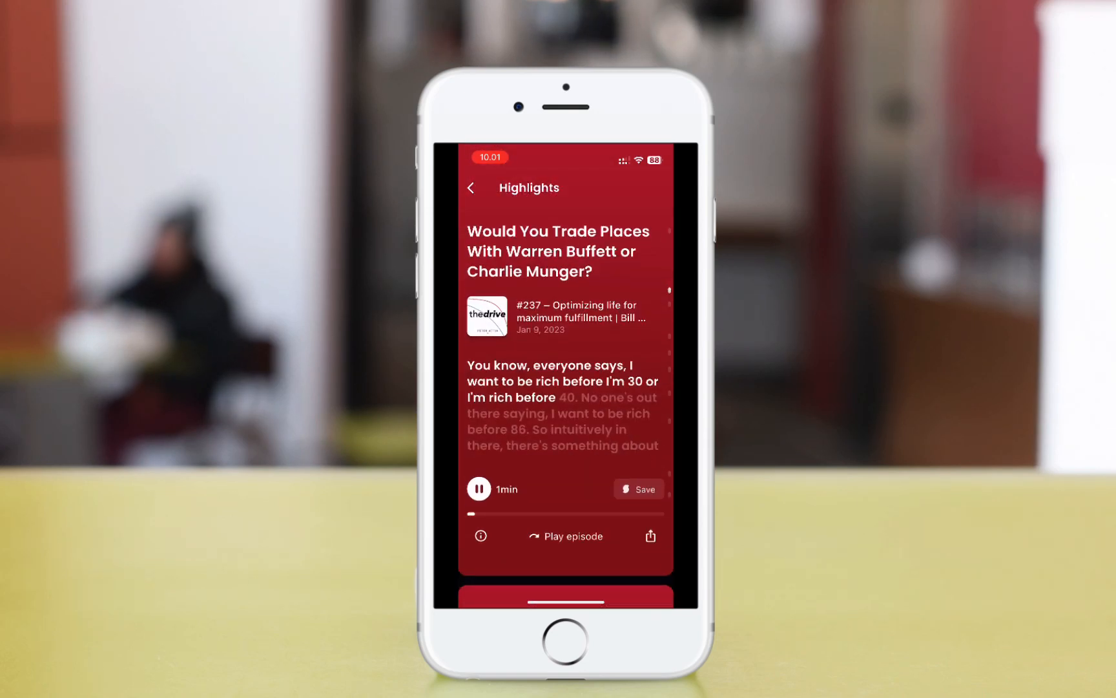
{"action": "left_click", "coordinate": [637, 489]}
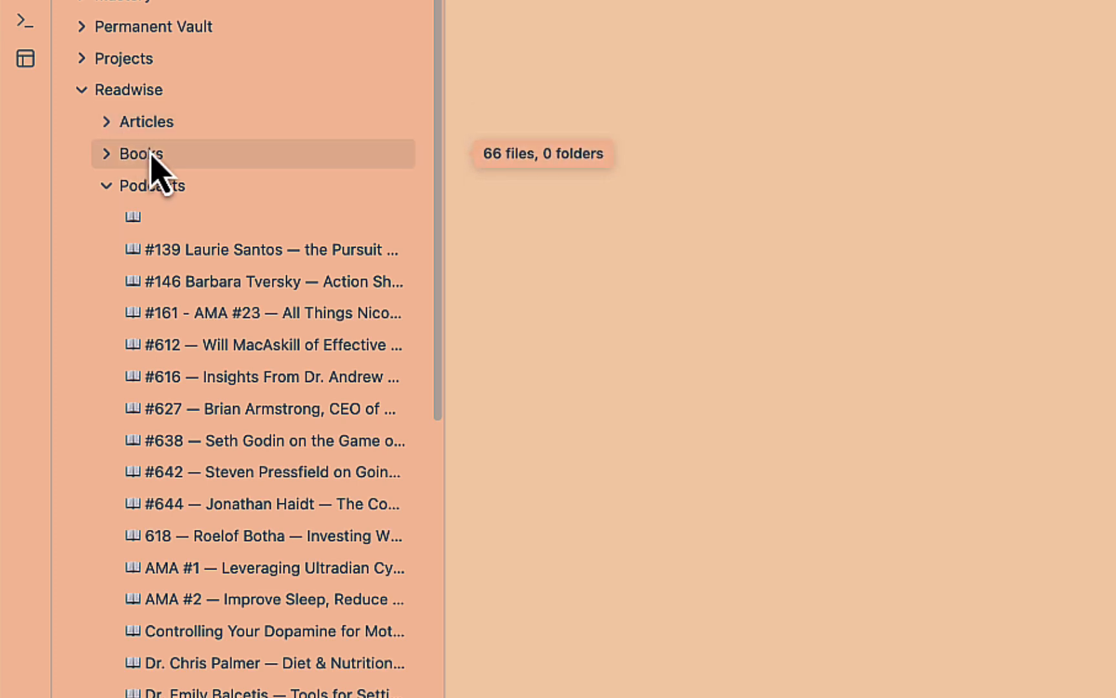
{"action": "mouse_move", "coordinate": [168, 196]}
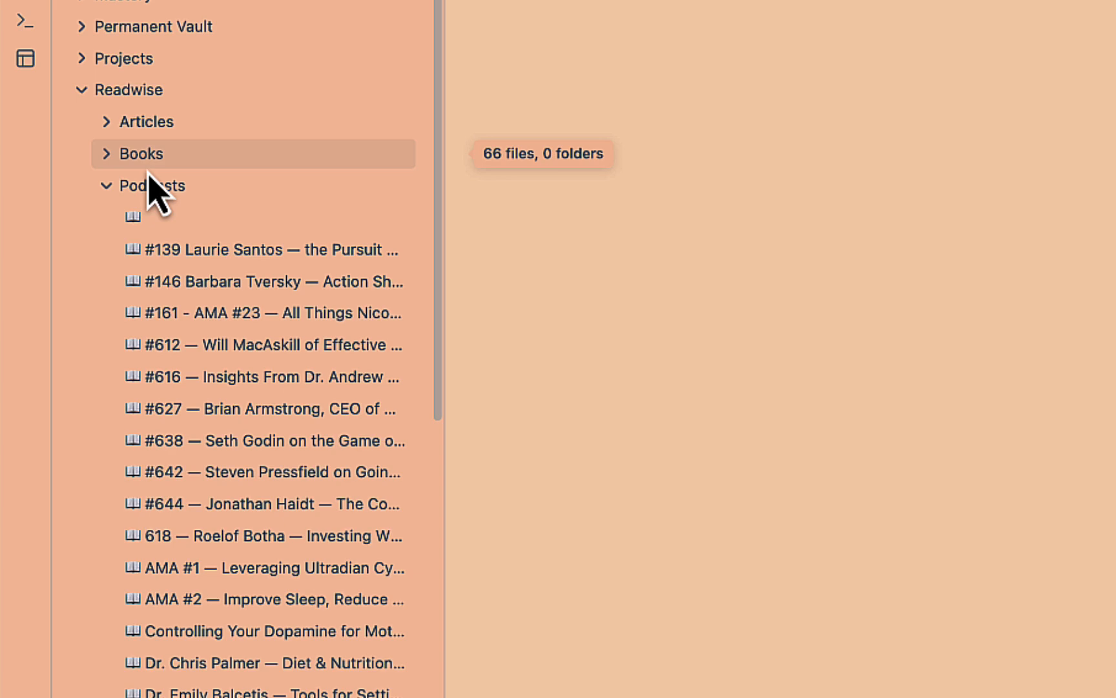
Expand the Readwise Podcasts folder in the file explorer, then open Obsidian settings
{"action": "left_click", "coordinate": [150, 185]}
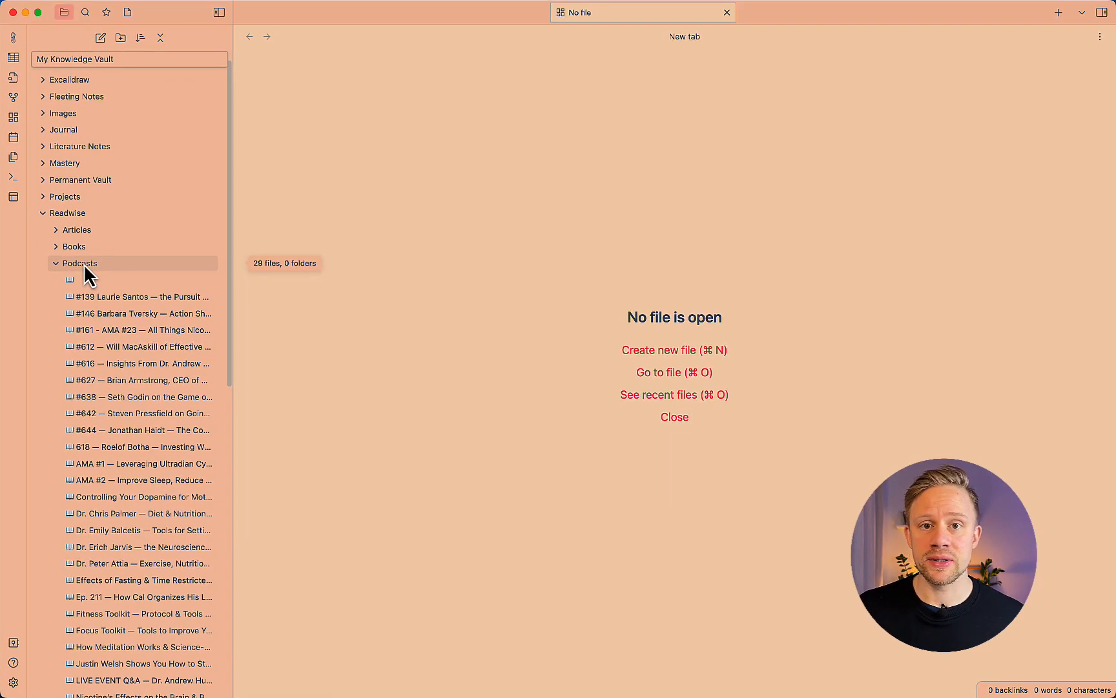
{"action": "mouse_move", "coordinate": [74, 356]}
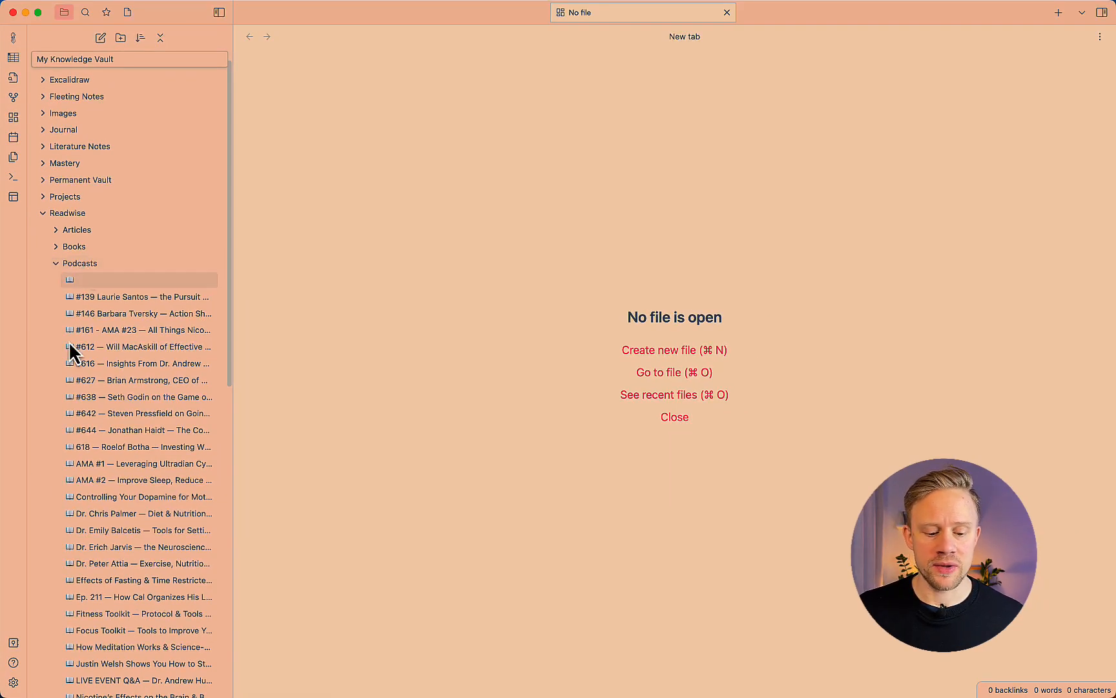
{"action": "left_click", "coordinate": [12, 682]}
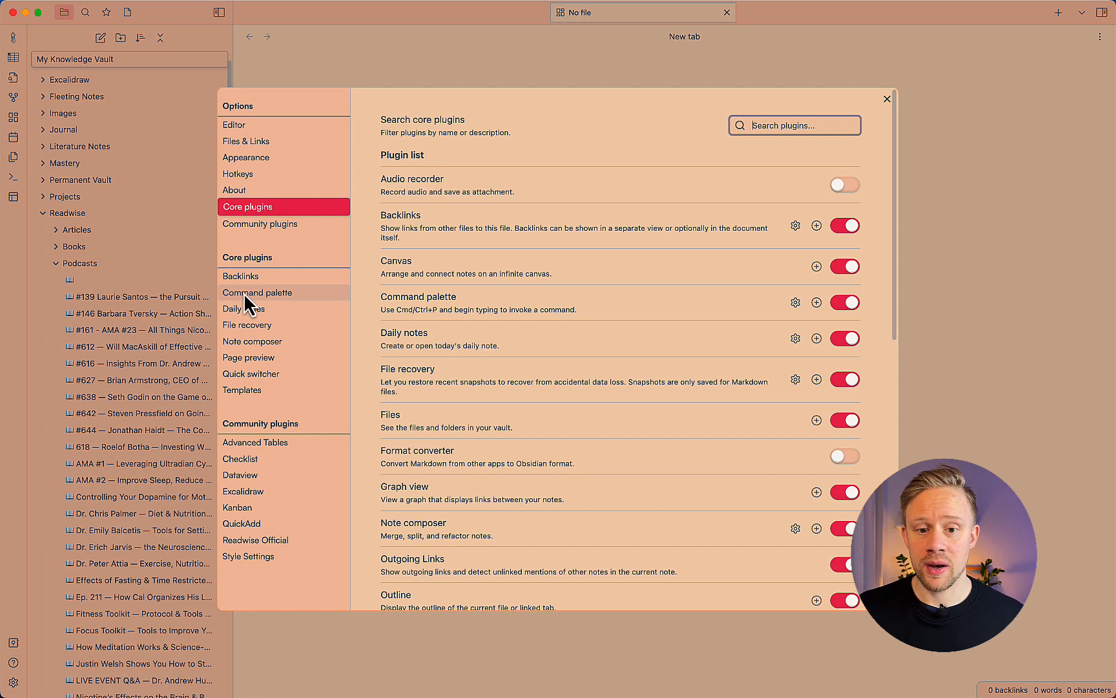
{"action": "mouse_move", "coordinate": [512, 281]}
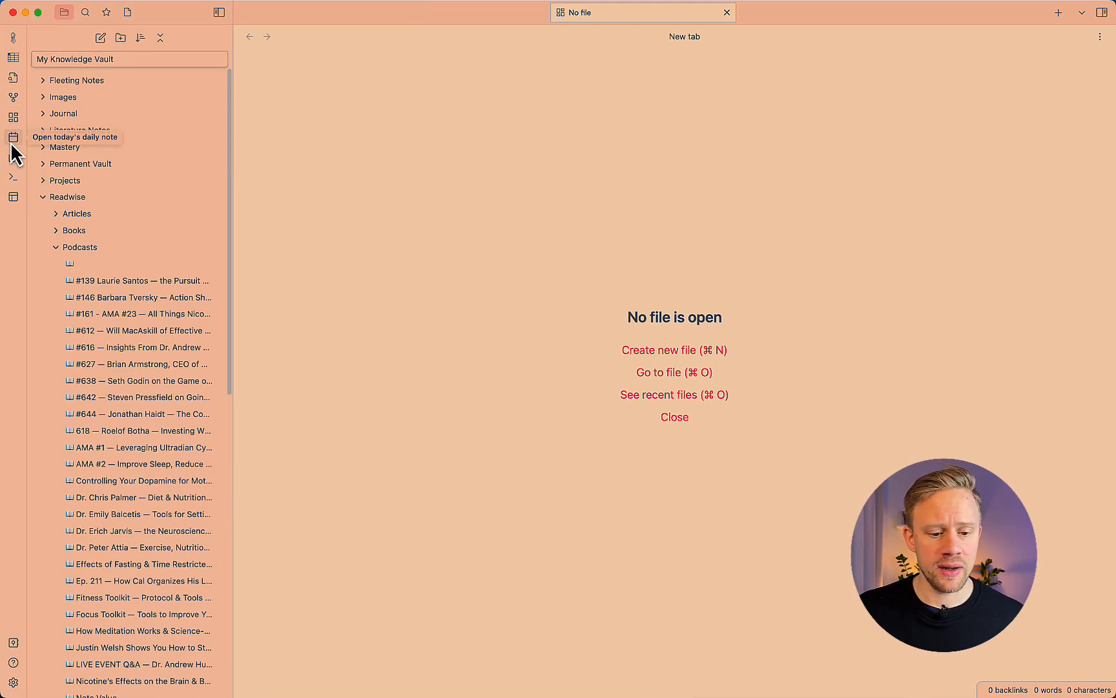
{"action": "mouse_move", "coordinate": [13, 117]}
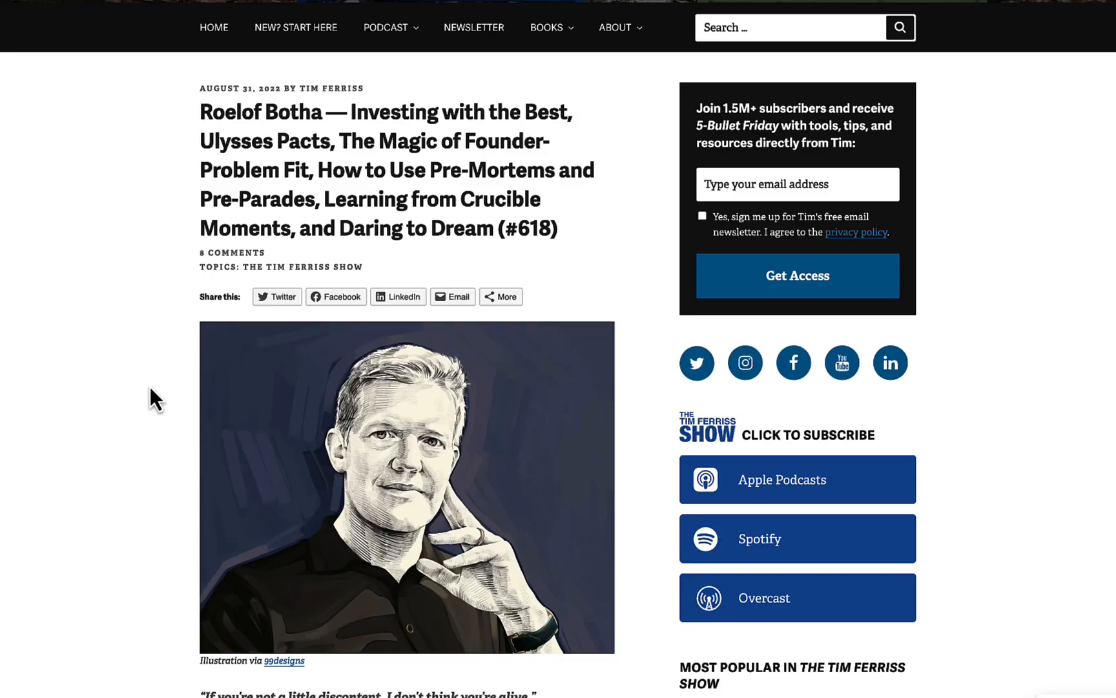
{"action": "scroll", "scroll_direction": "down", "scroll_amount": 3}
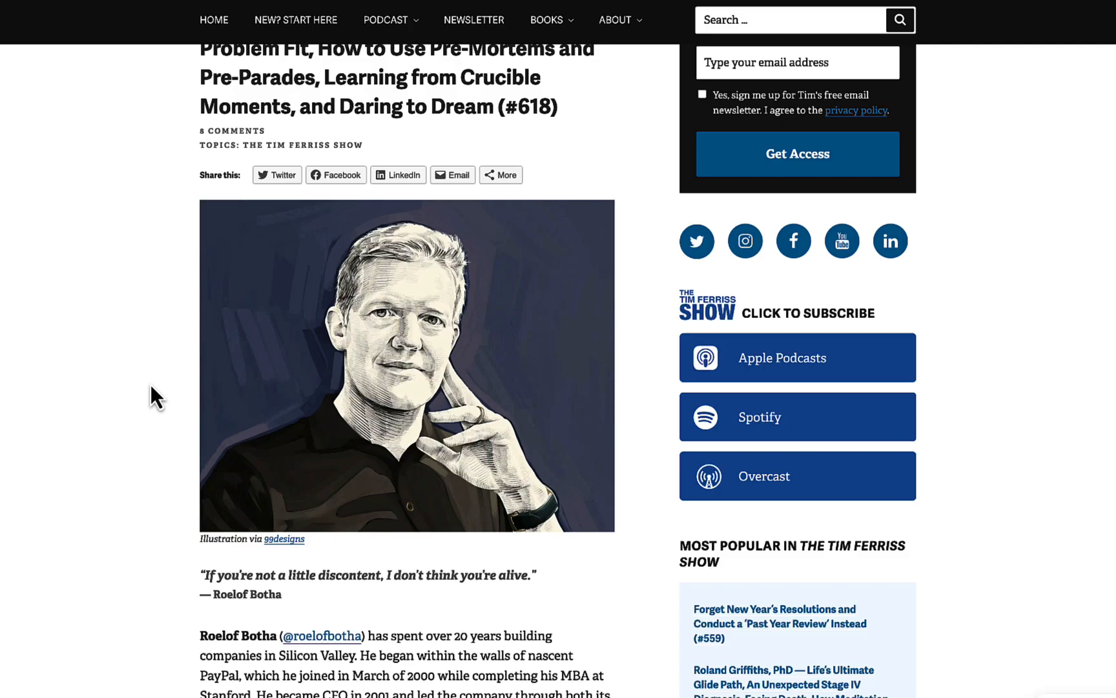
{"action": "scroll", "scroll_direction": "down", "scroll_amount": 3}
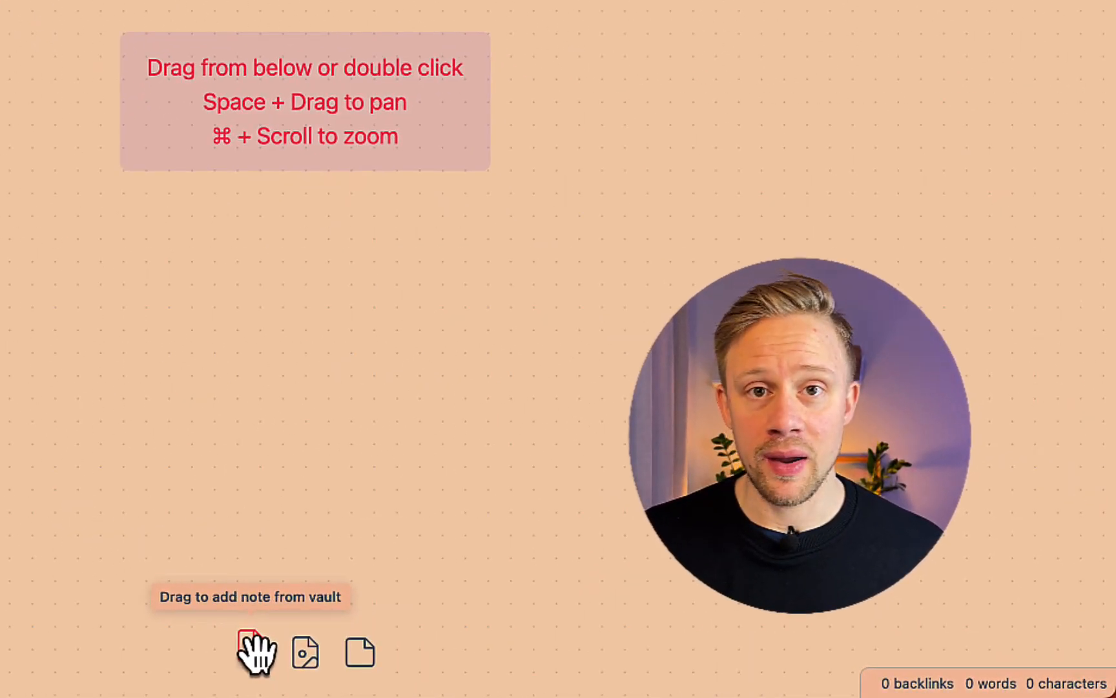
{"action": "mouse_move", "coordinate": [307, 654]}
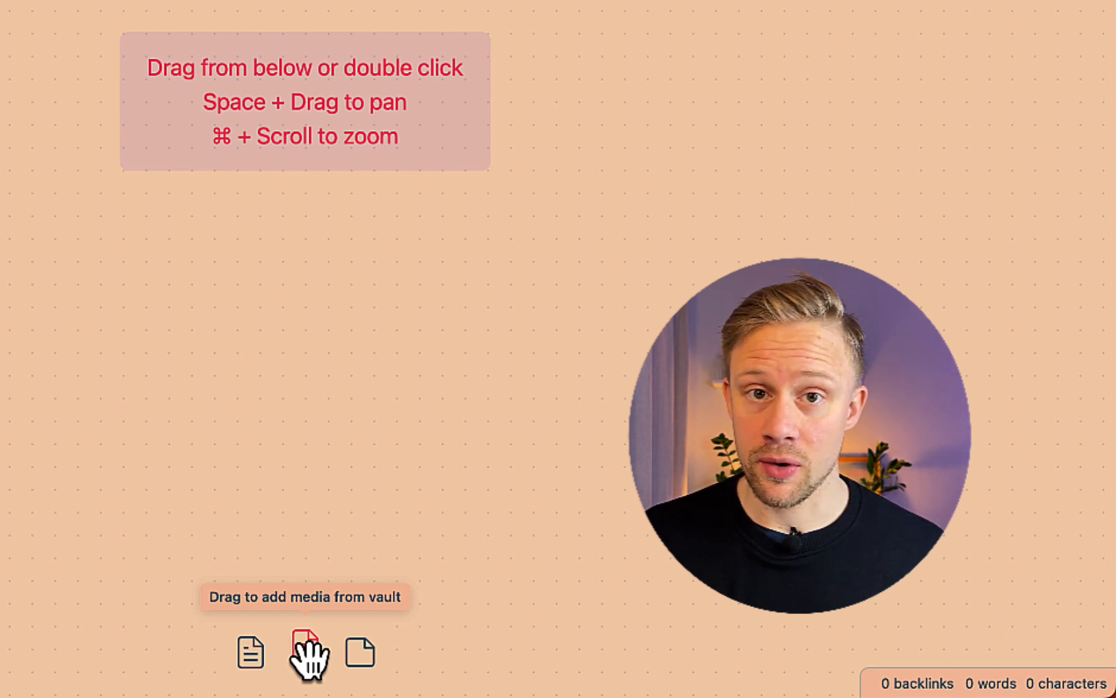
{"action": "mouse_move", "coordinate": [370, 653]}
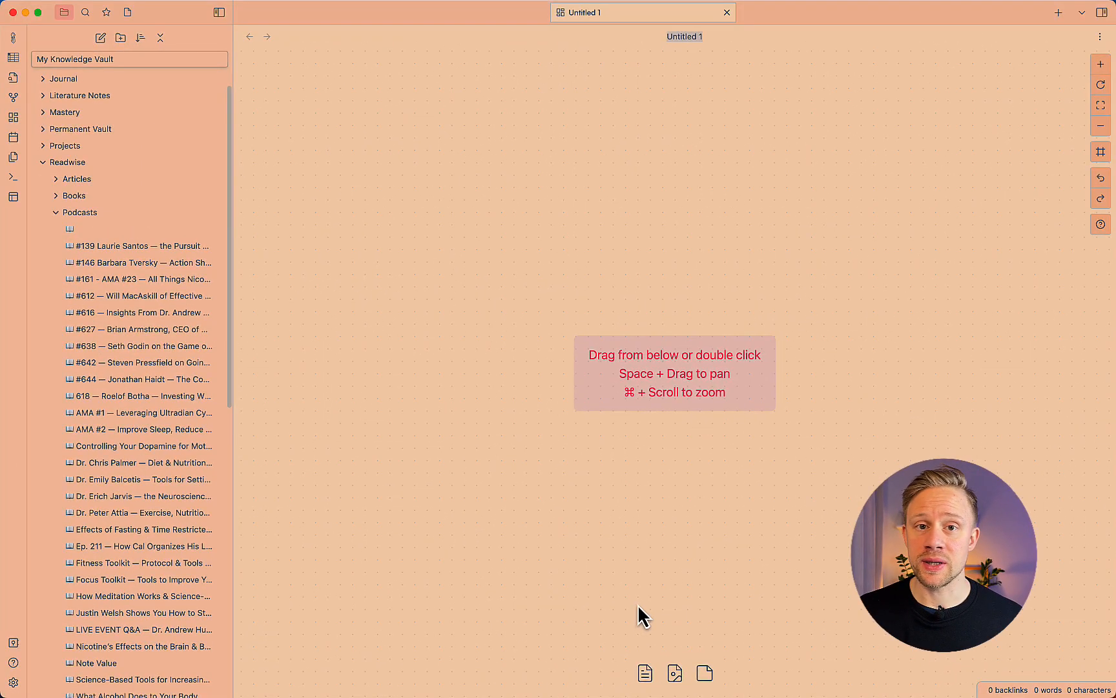
{"action": "mouse_move", "coordinate": [142, 400]}
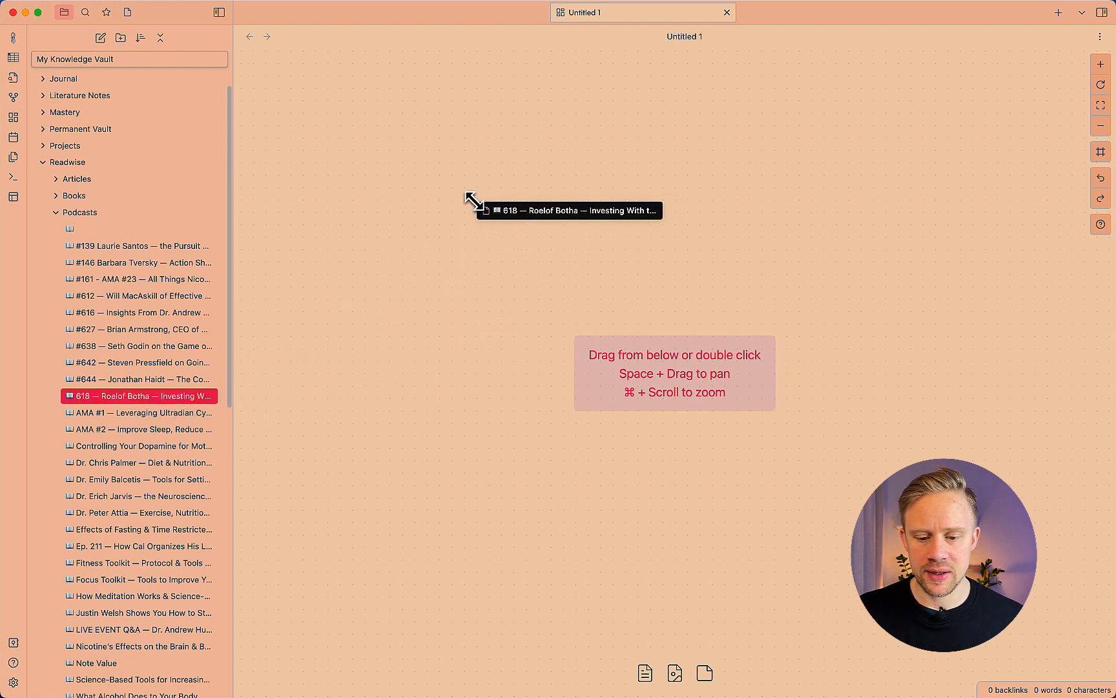
Place the 618 Roelof Botha podcast note on a new canvas as a card
{"action": "double_click", "coordinate": [568, 210]}
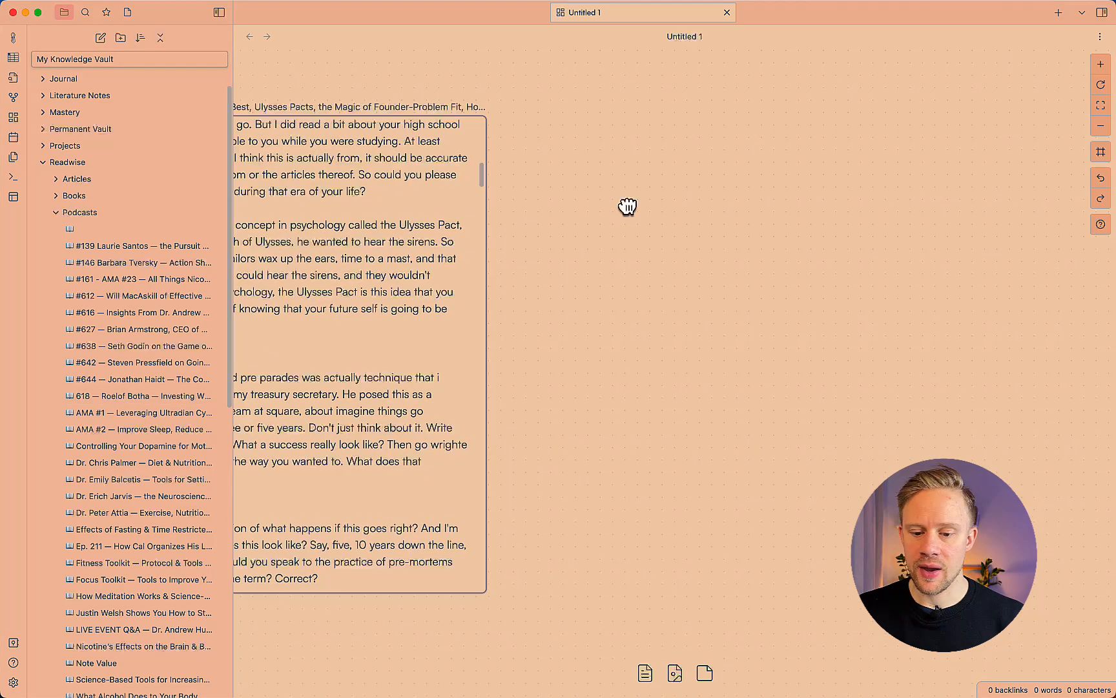
Add a new card beside the note holding the Ulysses Pact excerpt
{"action": "left_click", "coordinate": [675, 373]}
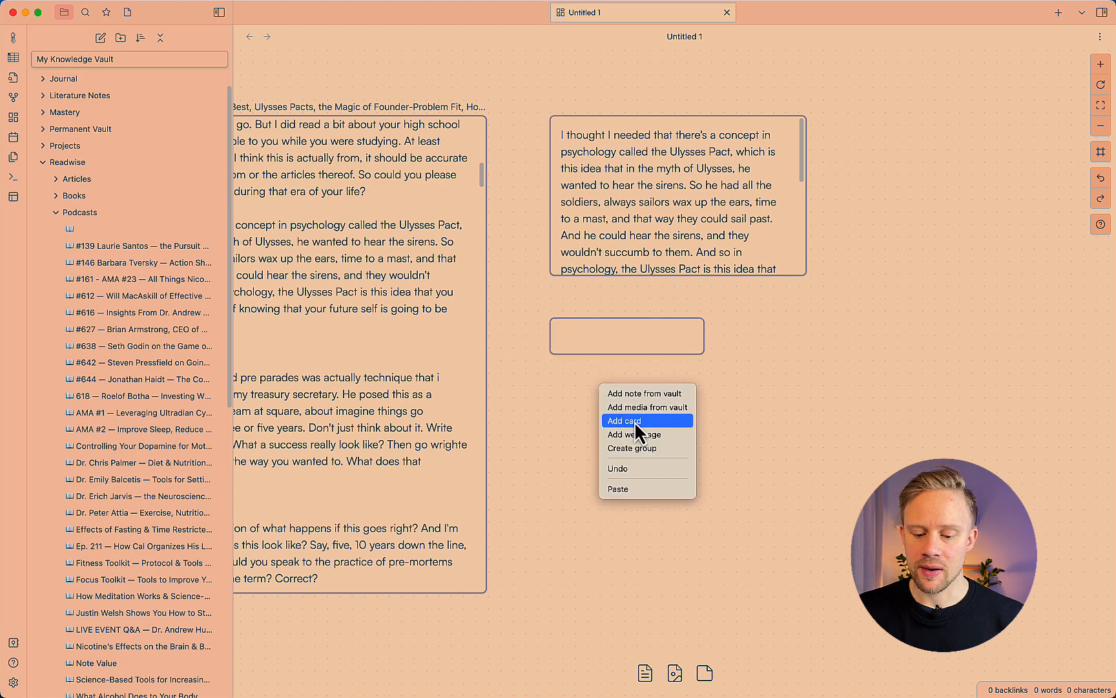
{"action": "left_click", "coordinate": [623, 421]}
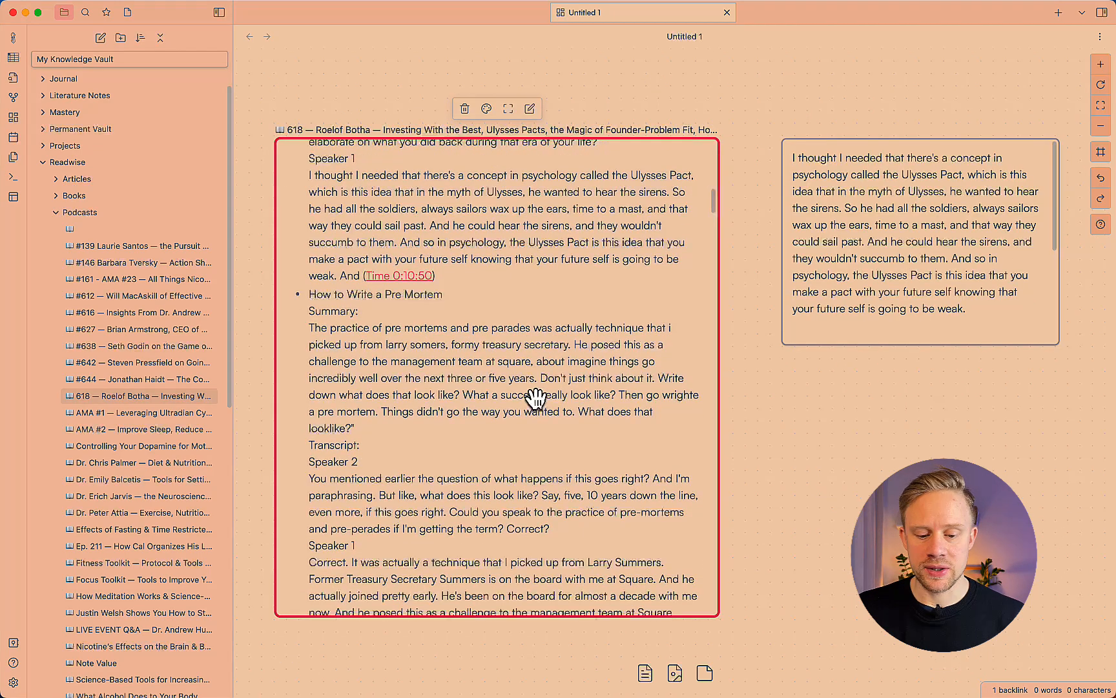
{"action": "scroll", "scroll_direction": "down", "scroll_amount": 3}
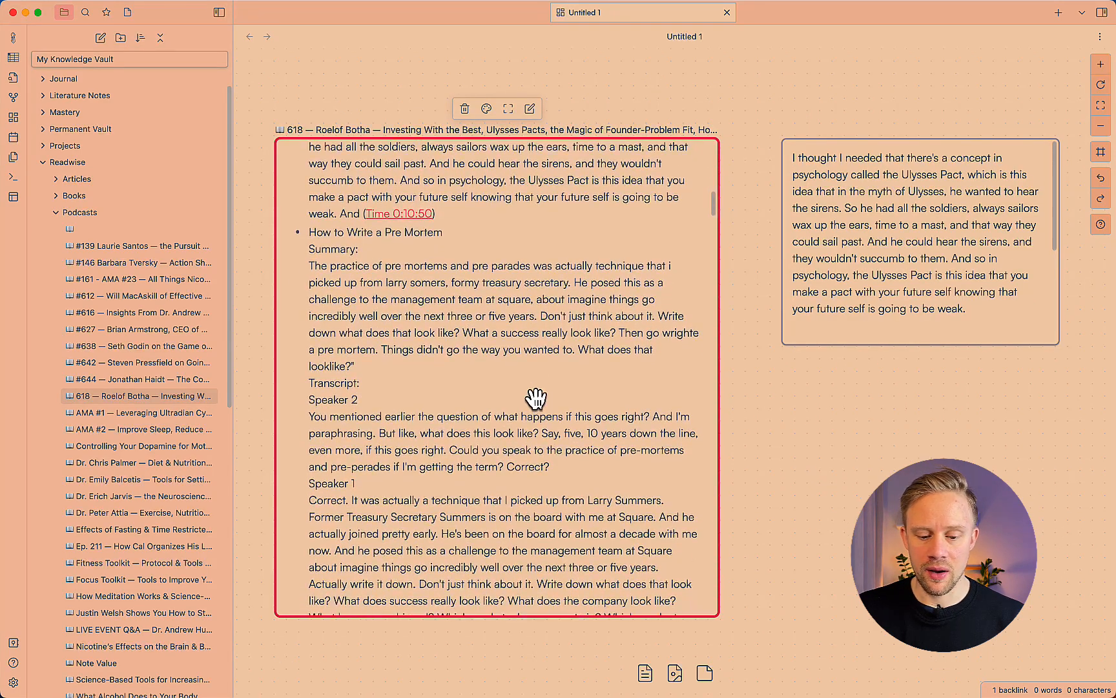
{"action": "scroll", "scroll_direction": "down", "scroll_amount": 3}
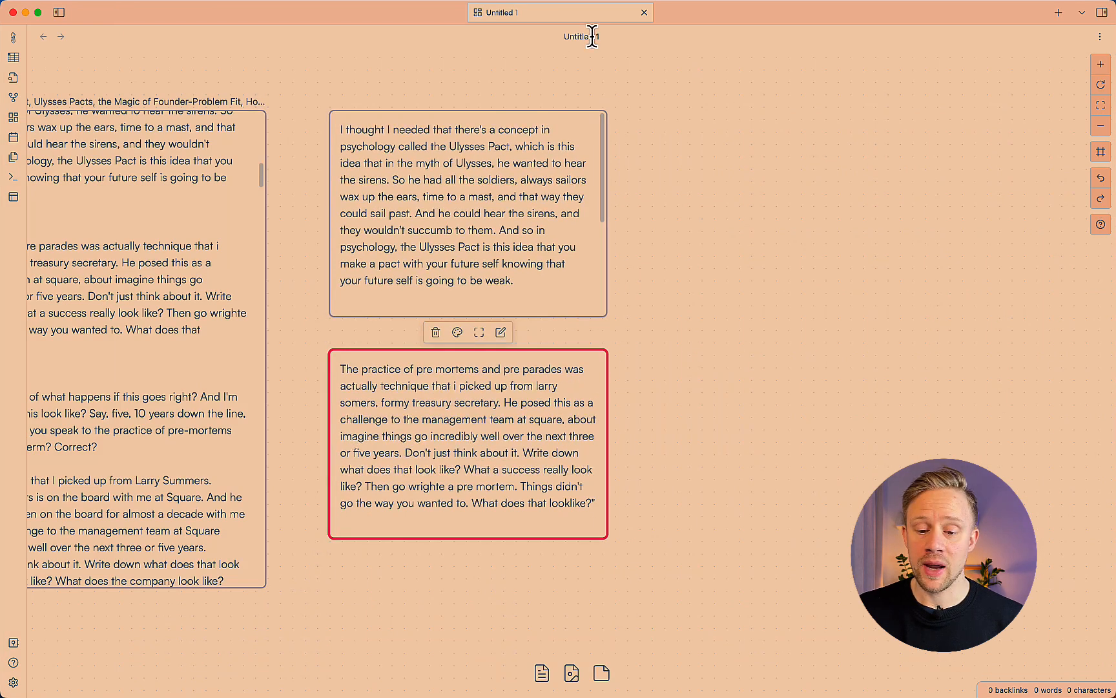
{"action": "mouse_move", "coordinate": [612, 56]}
{"action": "type", "text": "Literature Note -"}
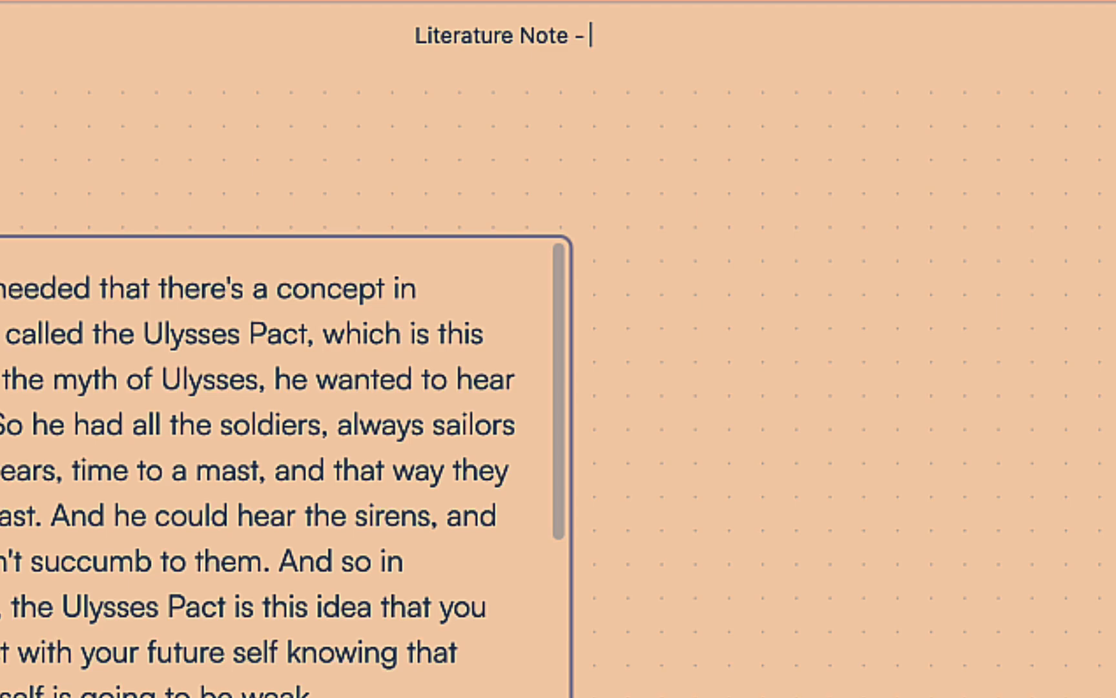
Title the canvas 'Literature Note - Podcast - Roelof Botha'
{"action": "type", "text": "Podcast - Roelof Botha"}
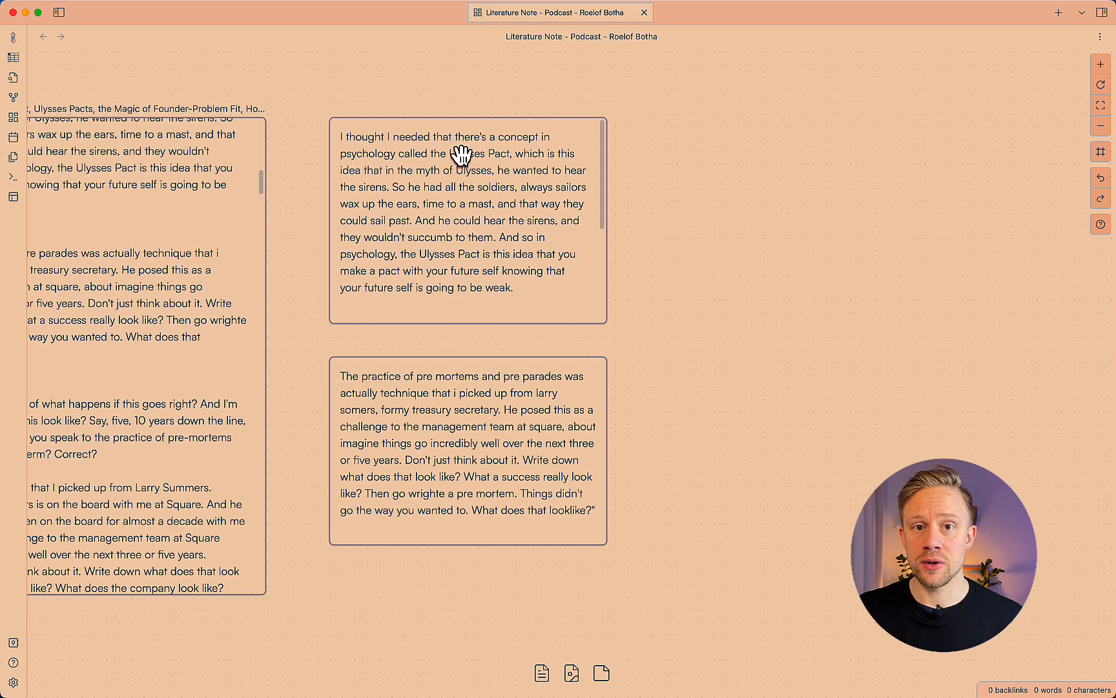
{"action": "mouse_move", "coordinate": [504, 179]}
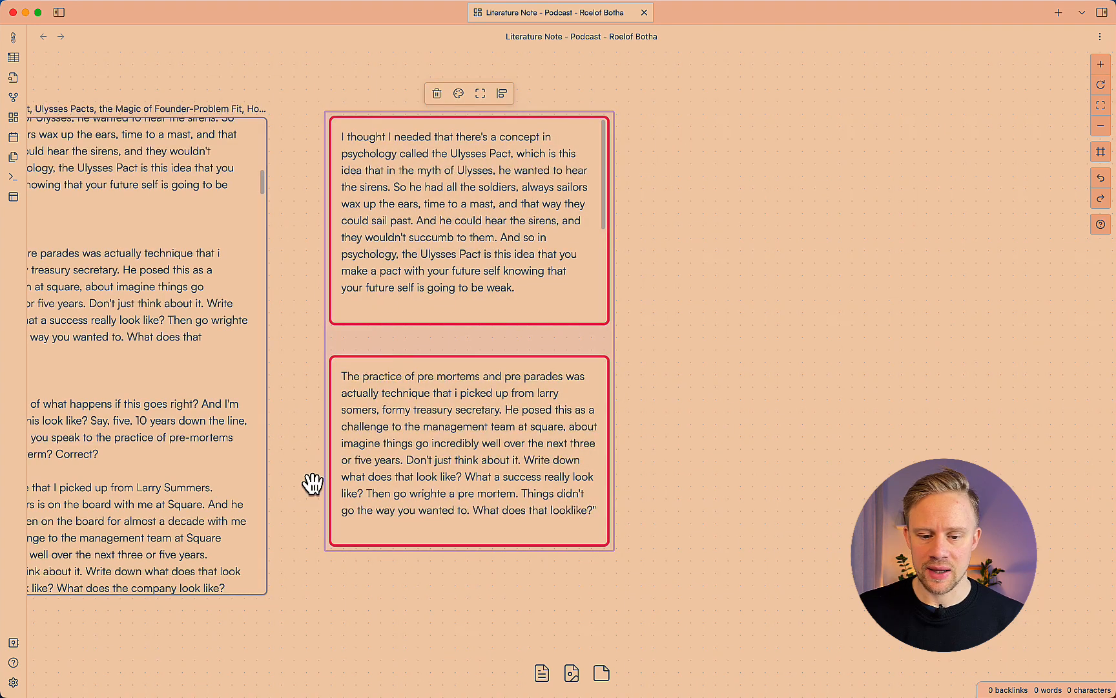
{"action": "mouse_move", "coordinate": [453, 175]}
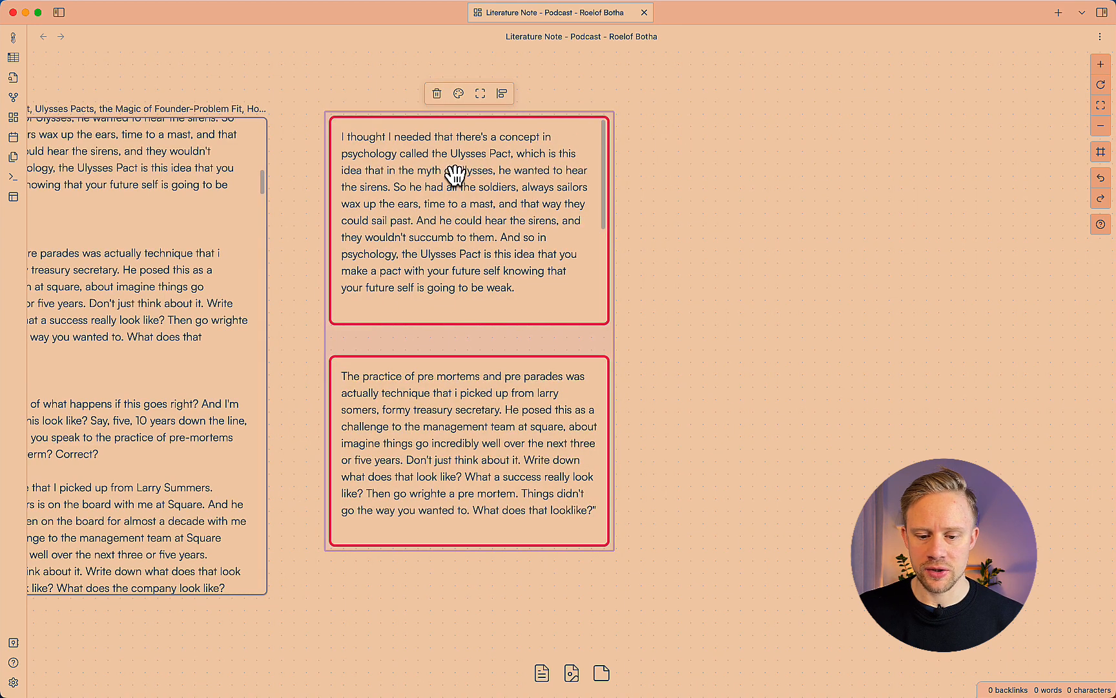
Rename the Untitled group around both passage cards to 'Highlights'
{"action": "left_click", "coordinate": [502, 93]}
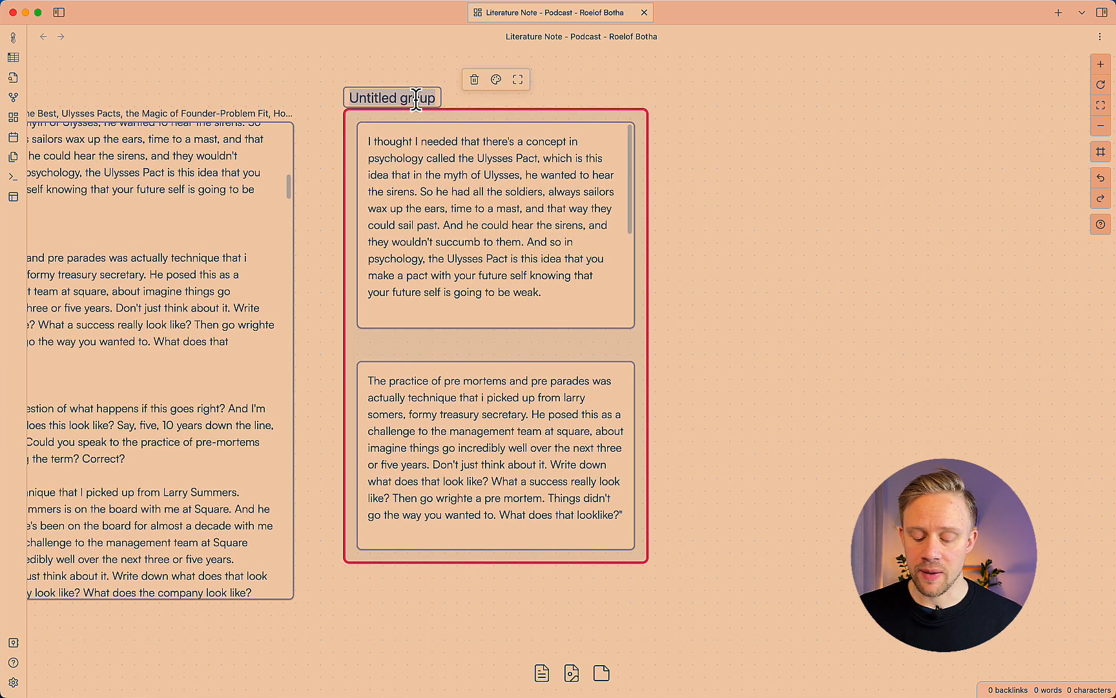
{"action": "type", "text": "Highlights"}
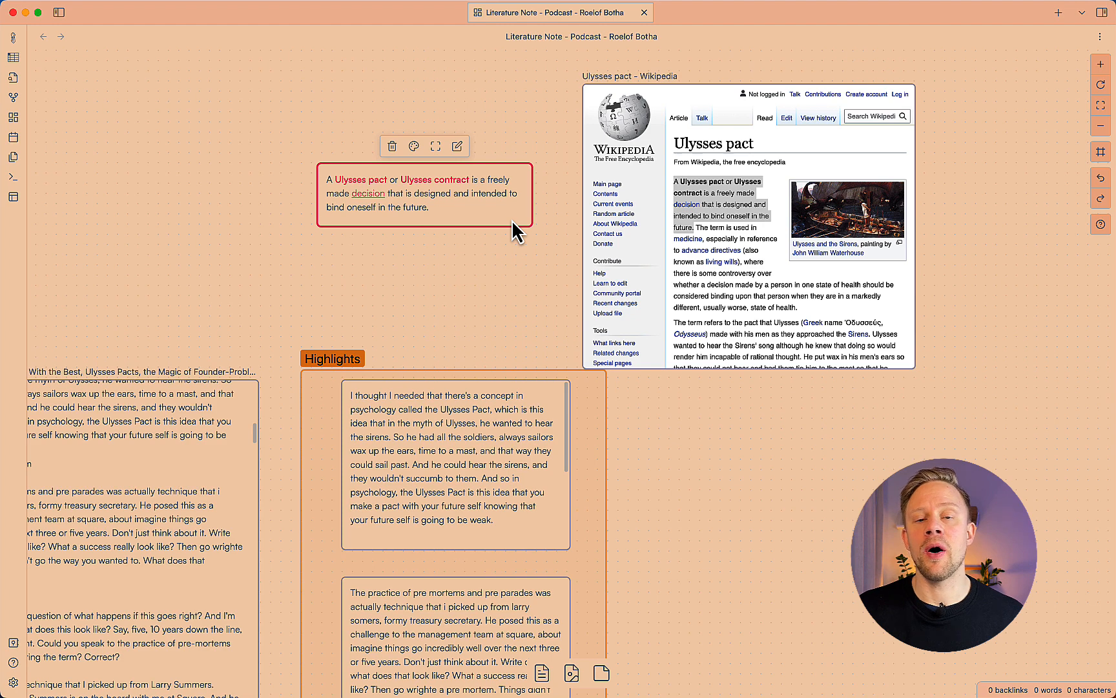
Draw a connection from the definition card to the first highlight card
{"action": "left_click", "coordinate": [455, 463]}
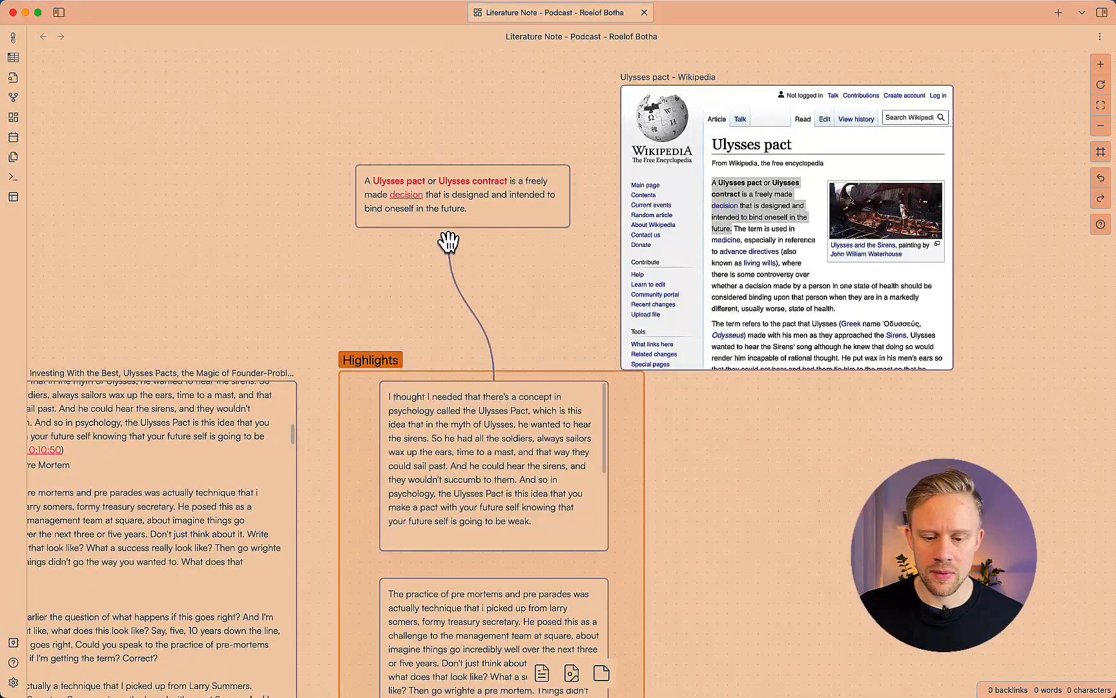
{"action": "left_click", "coordinate": [493, 462]}
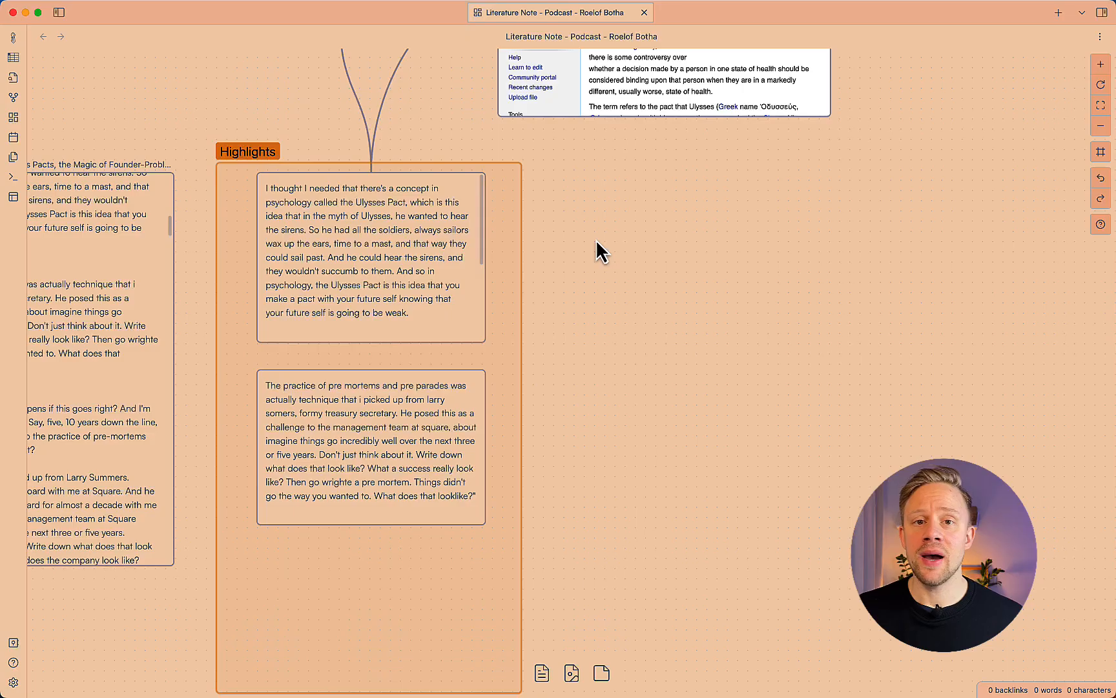
{"action": "mouse_move", "coordinate": [613, 237]}
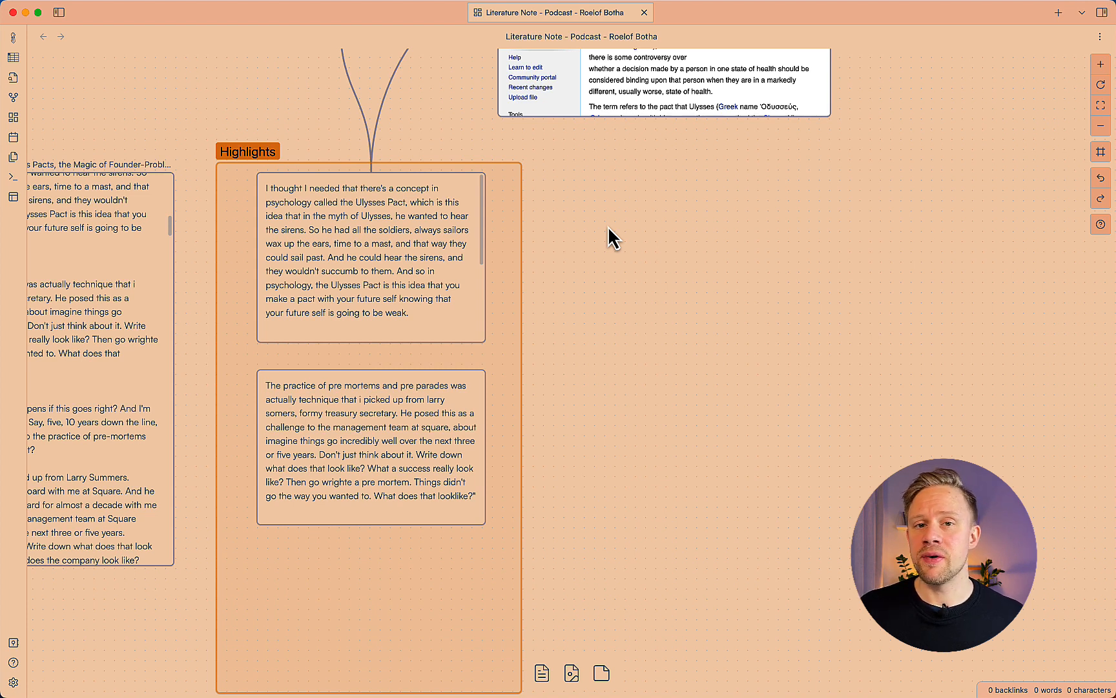
{"action": "mouse_move", "coordinate": [623, 245]}
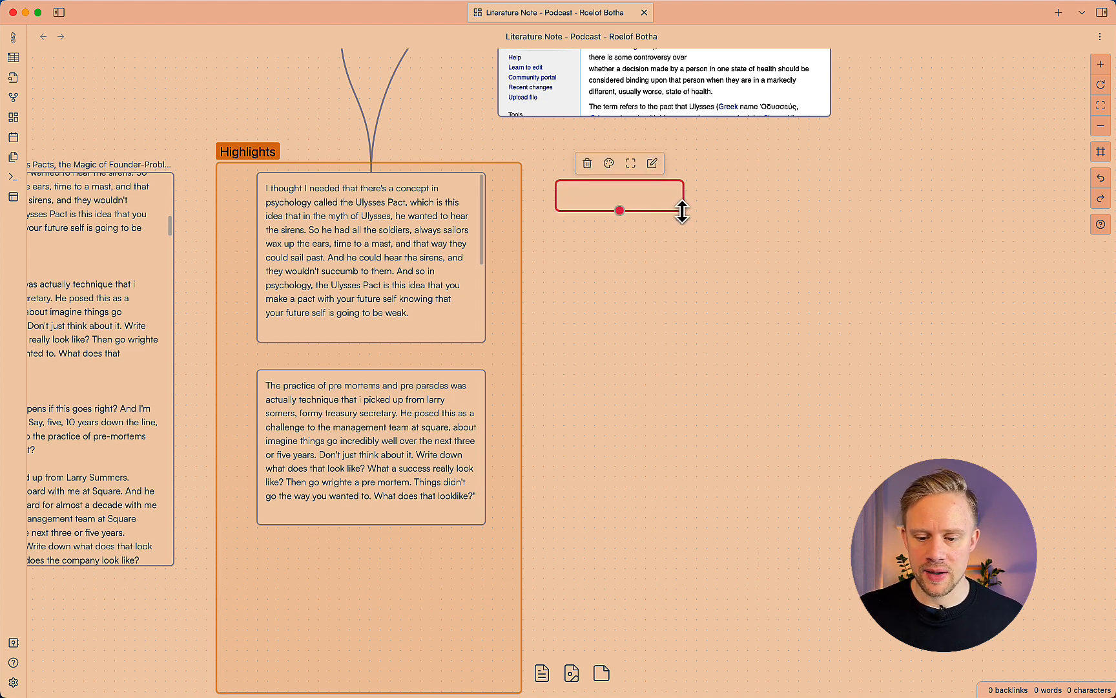
Write the 'Make a Ulysses Pact with your future self' title and its explanation paragraph
{"action": "type", "text": "Make a Ulysses Pact with yoyur future self Stick"}
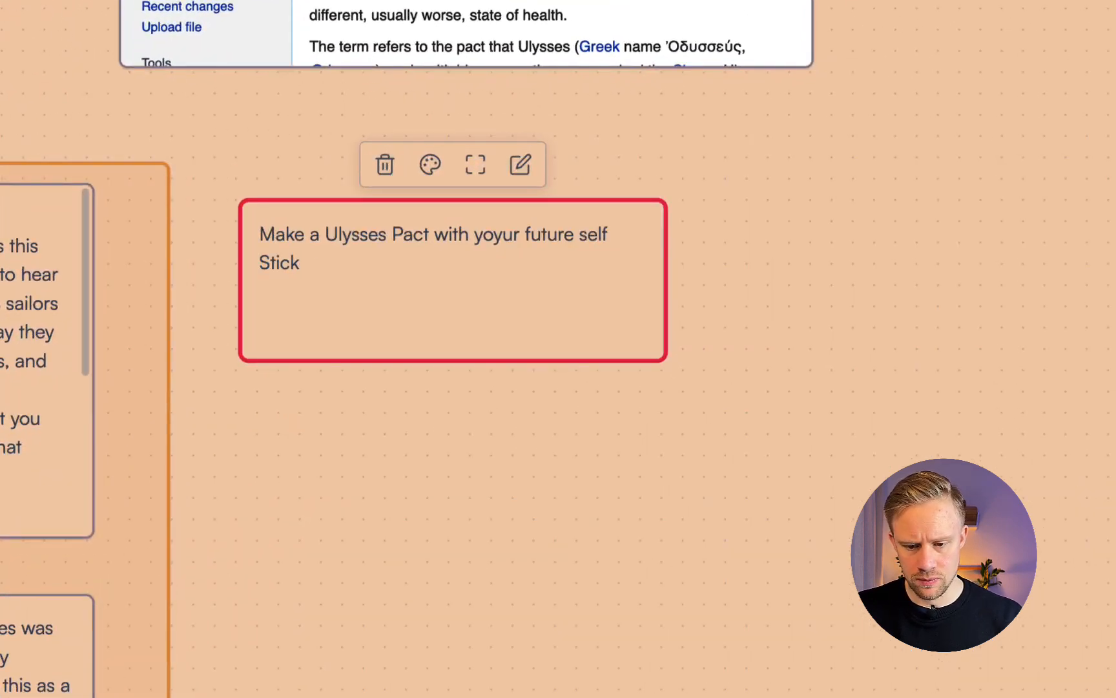
{"action": "type", "text": "ing with goals is hard when there is a barrage of information and"}
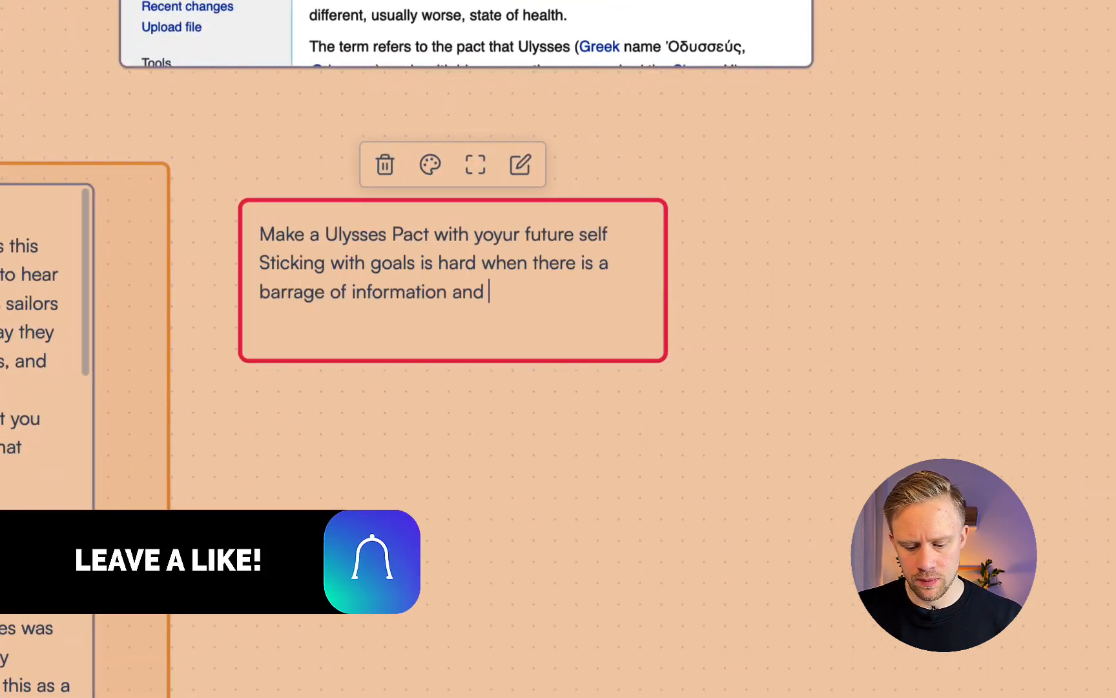
{"action": "type", "text": "new insights coming in daily. If you have a plan make"}
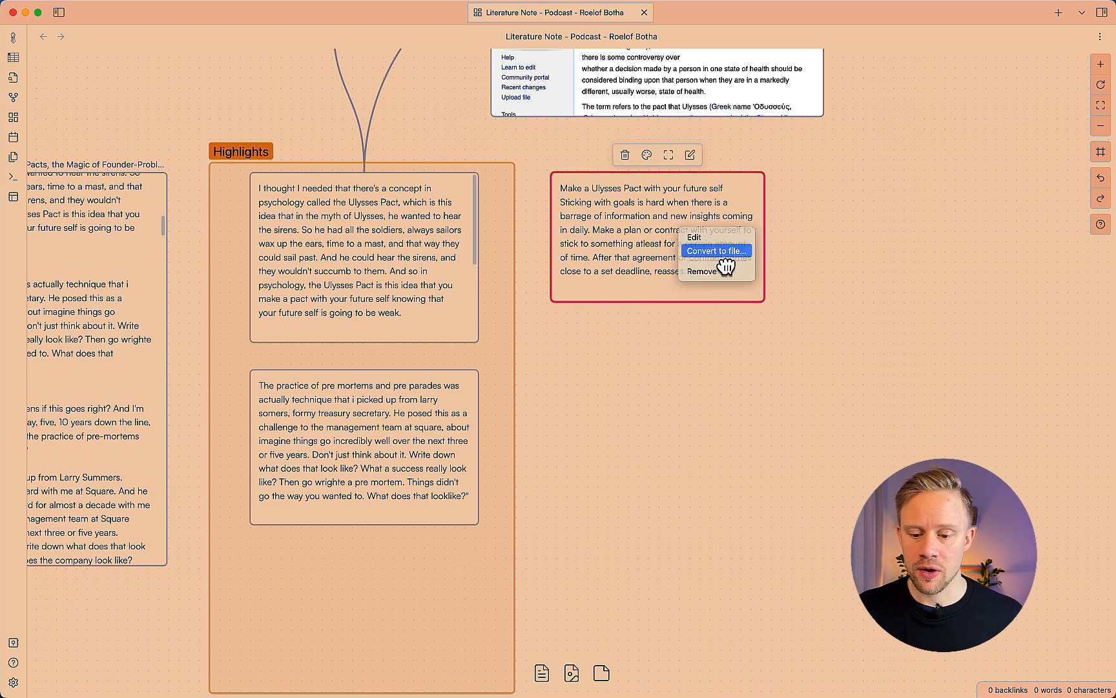
Convert the card to a file 'Make a Ulysses pact with your future self' and tag #goals
{"action": "left_click", "coordinate": [716, 250]}
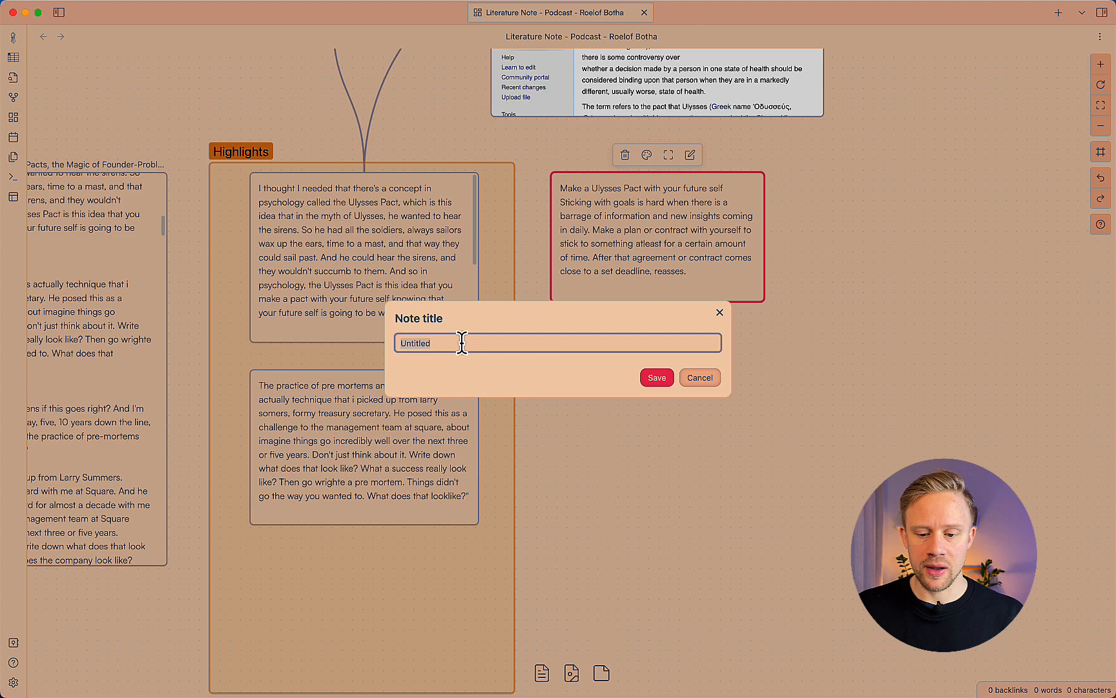
{"action": "type", "text": "Make a"}
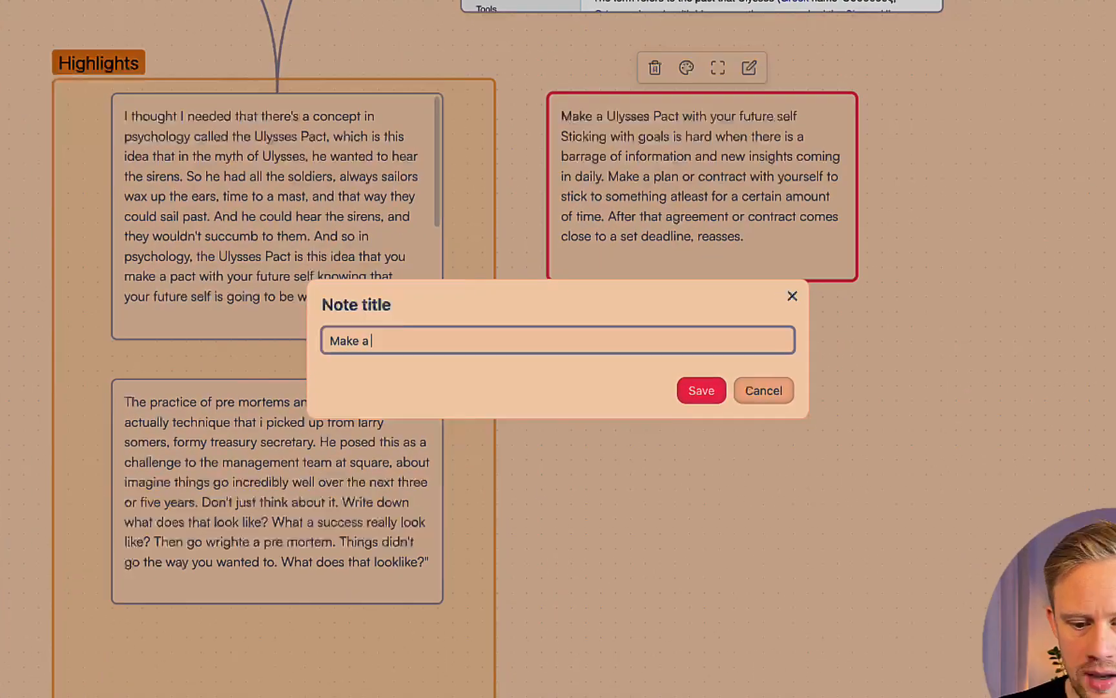
{"action": "type", "text": "Ulysses"}
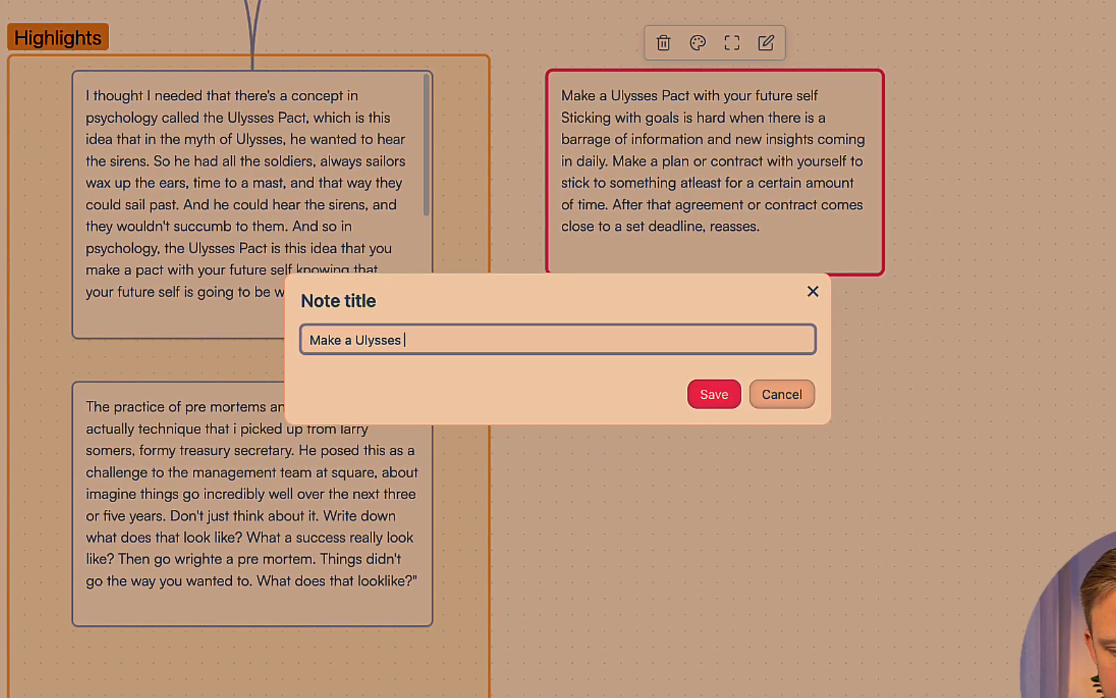
{"action": "type", "text": "pact with"}
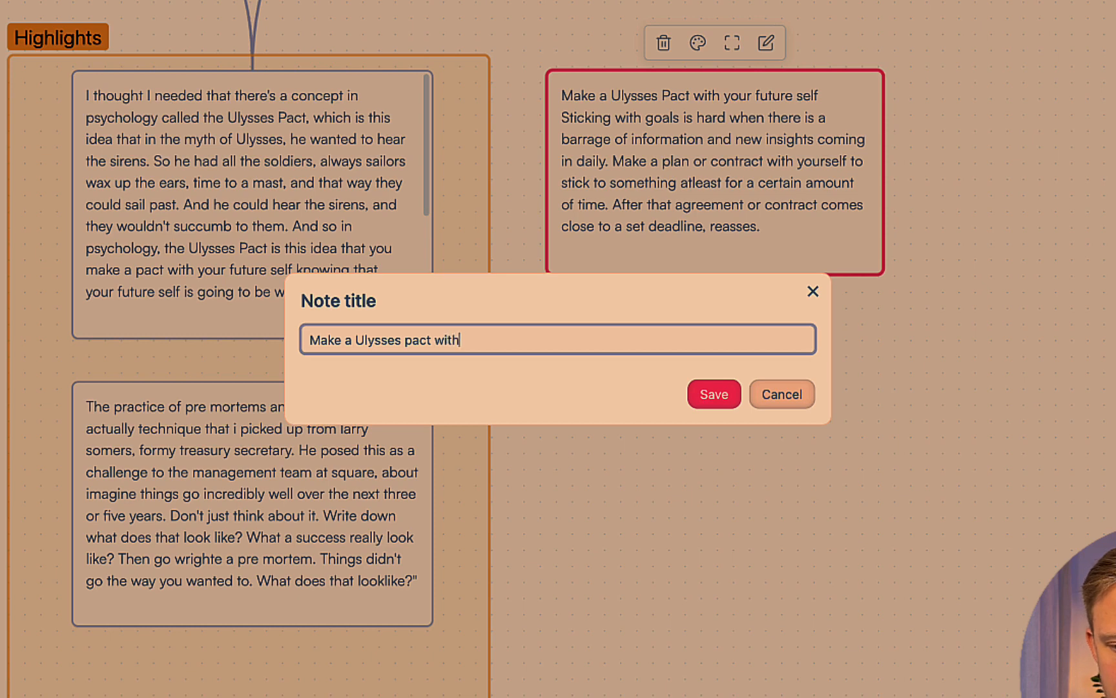
{"action": "type", "text": "y"}
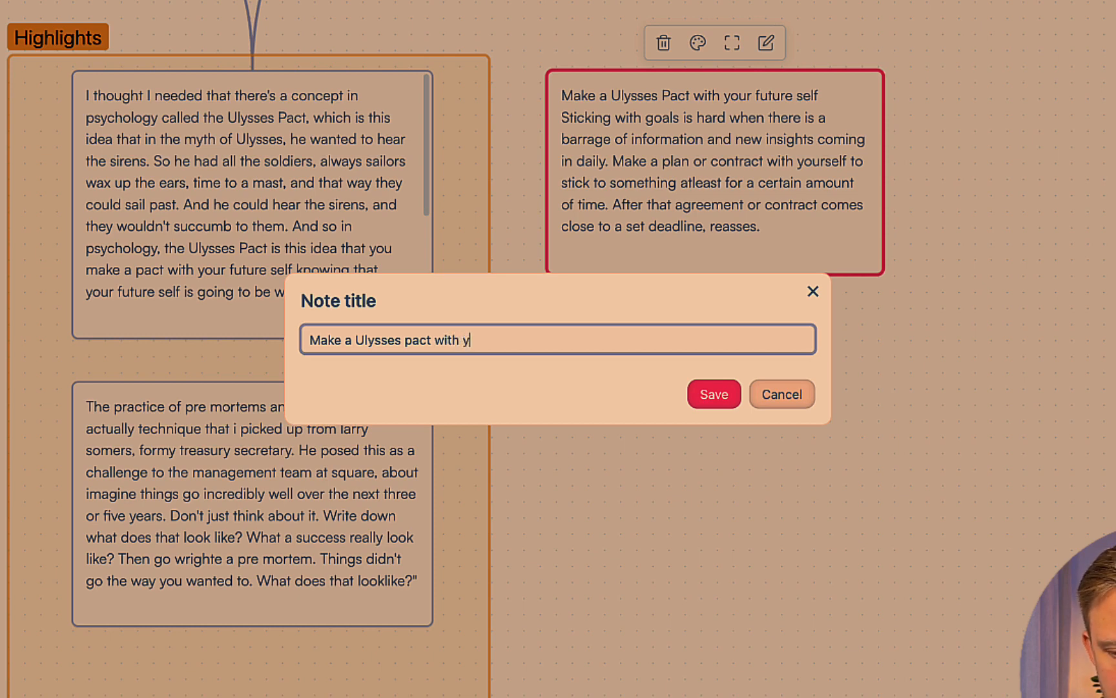
{"action": "type", "text": "our future"}
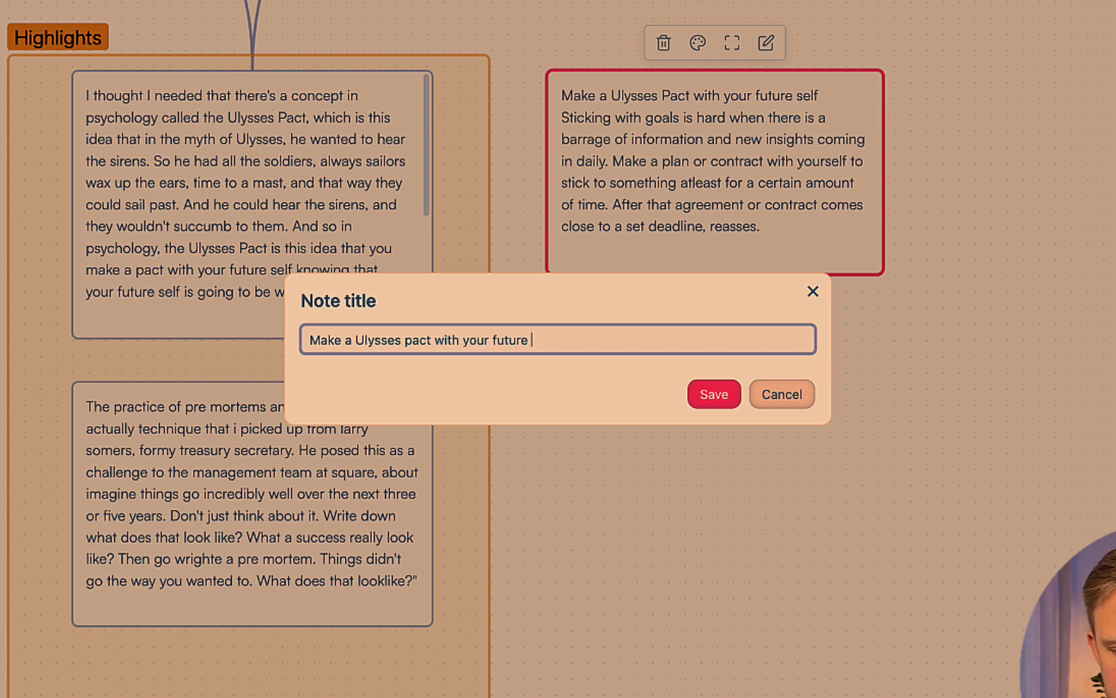
{"action": "type", "text": "self"}
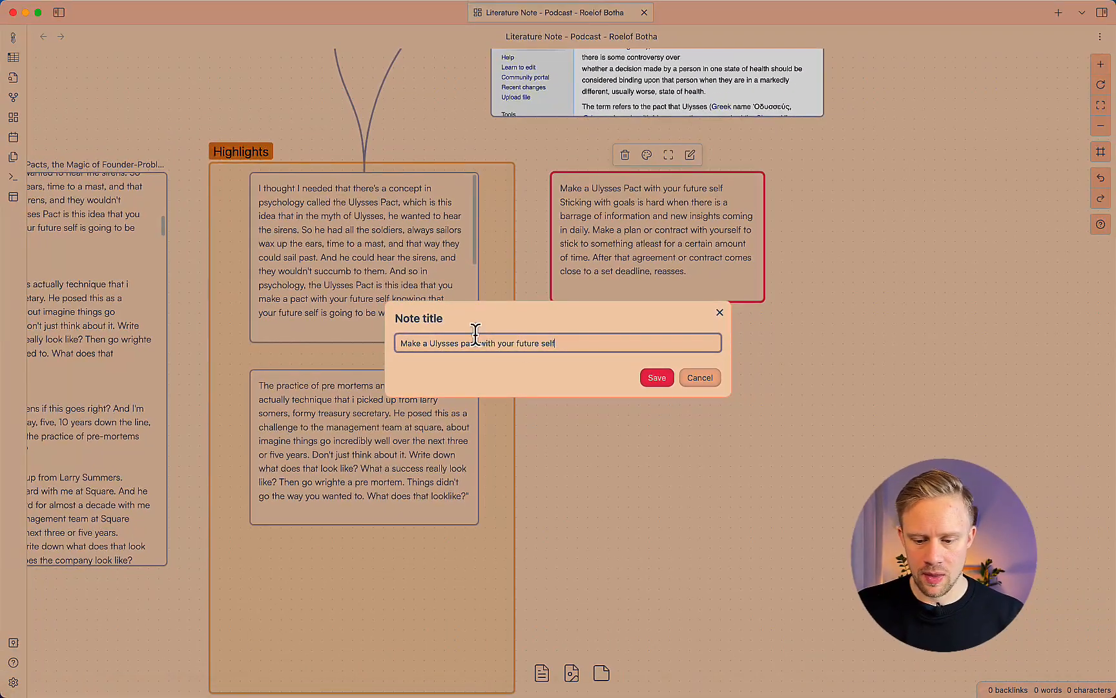
{"action": "left_click", "coordinate": [656, 377]}
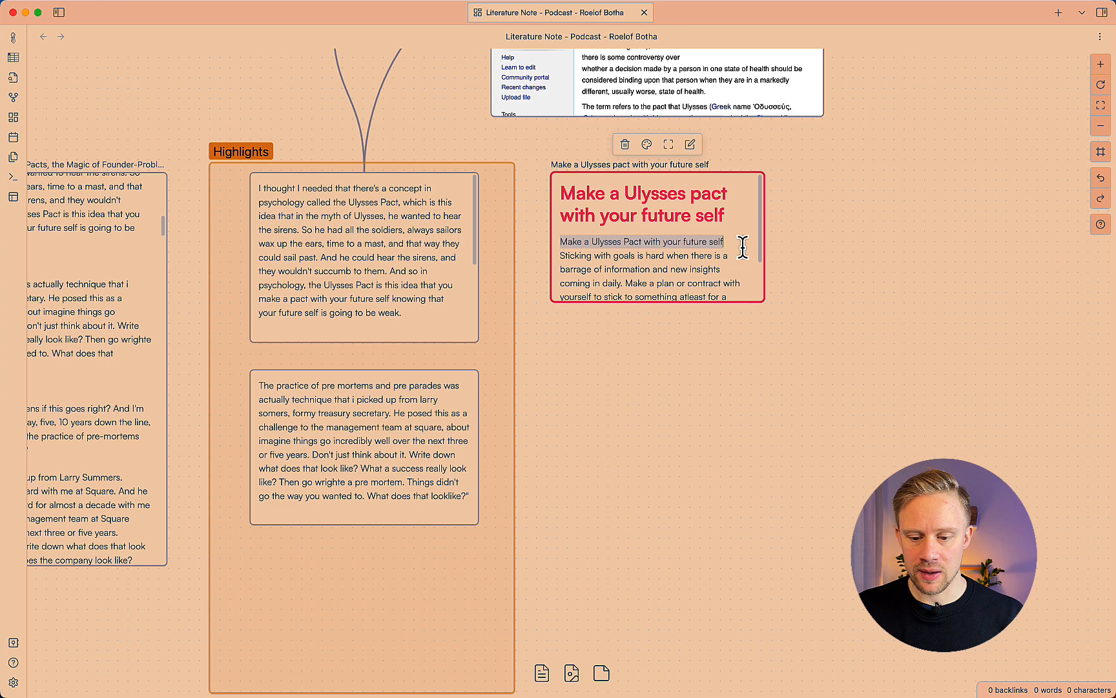
{"action": "key", "text": "Backspace"}
{"action": "type", "text": "#goals"}
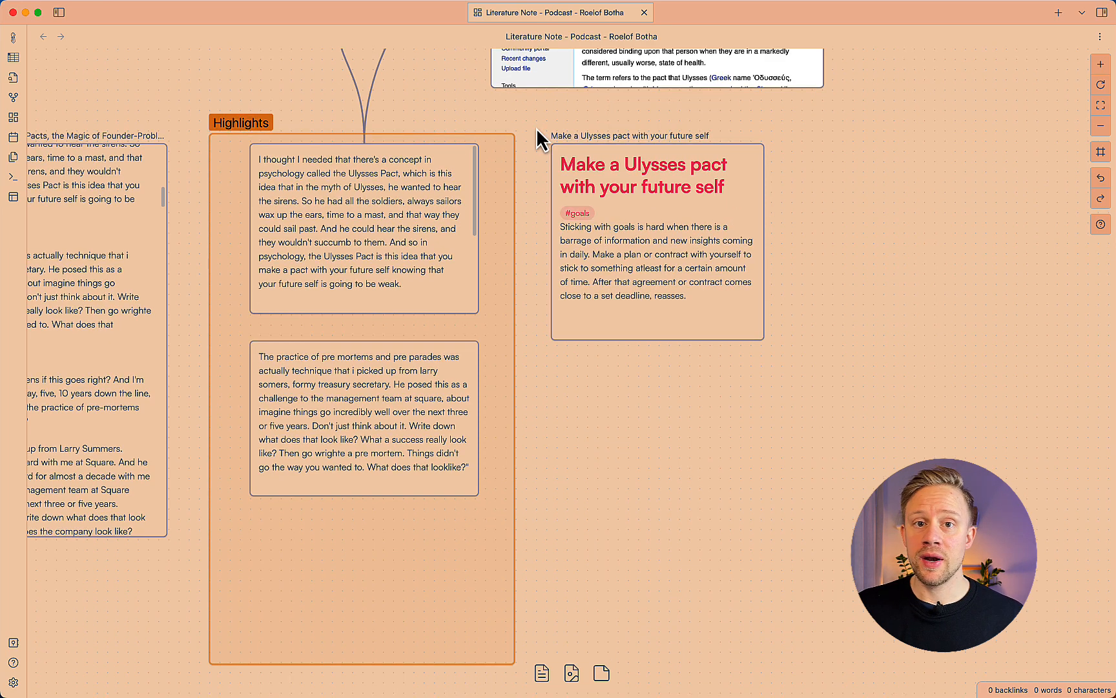
{"action": "mouse_move", "coordinate": [834, 185]}
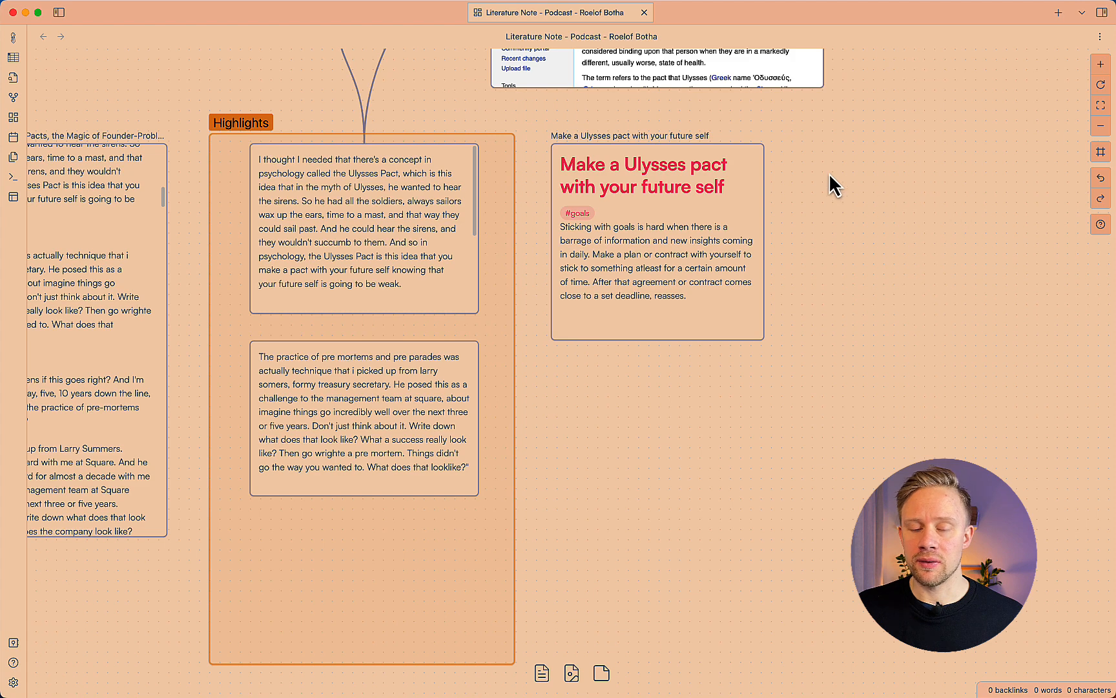
{"action": "mouse_move", "coordinate": [824, 187]}
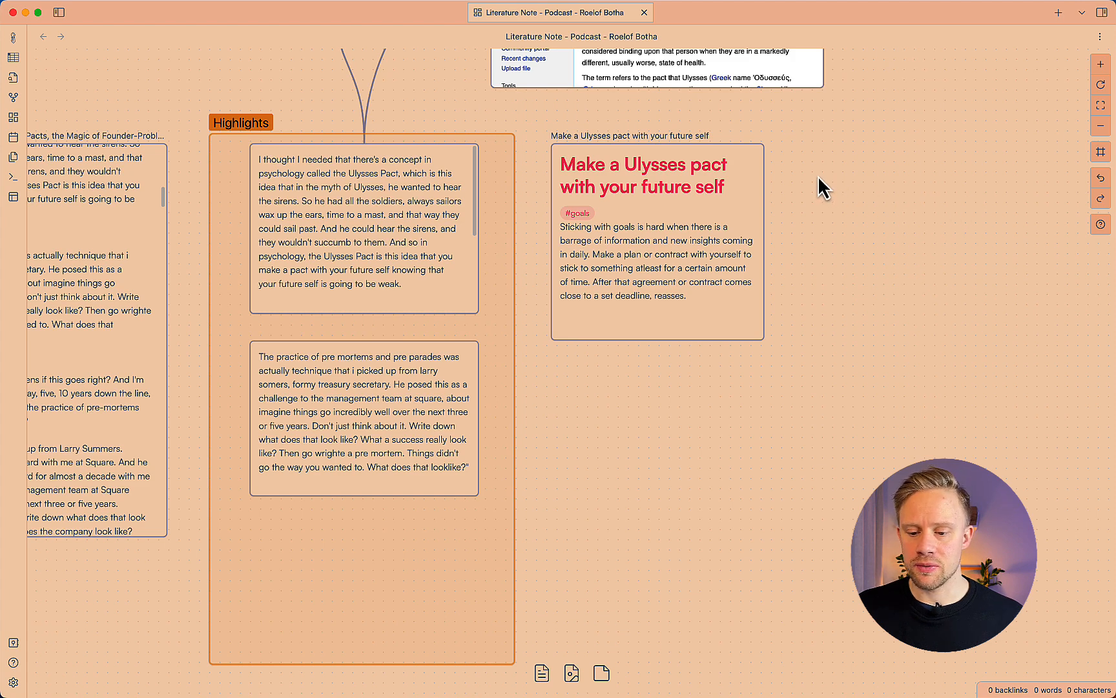
Create a canvas group named 'Permanent Notes' and choose its green colour
{"action": "right_click", "coordinate": [822, 187]}
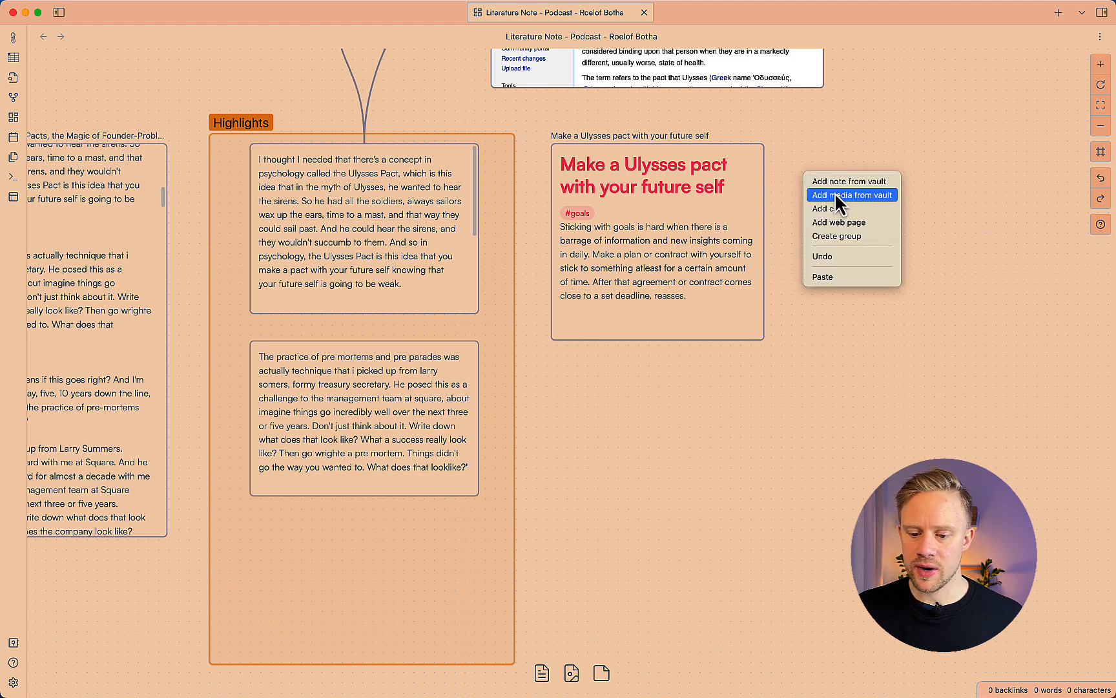
{"action": "left_click", "coordinate": [838, 235]}
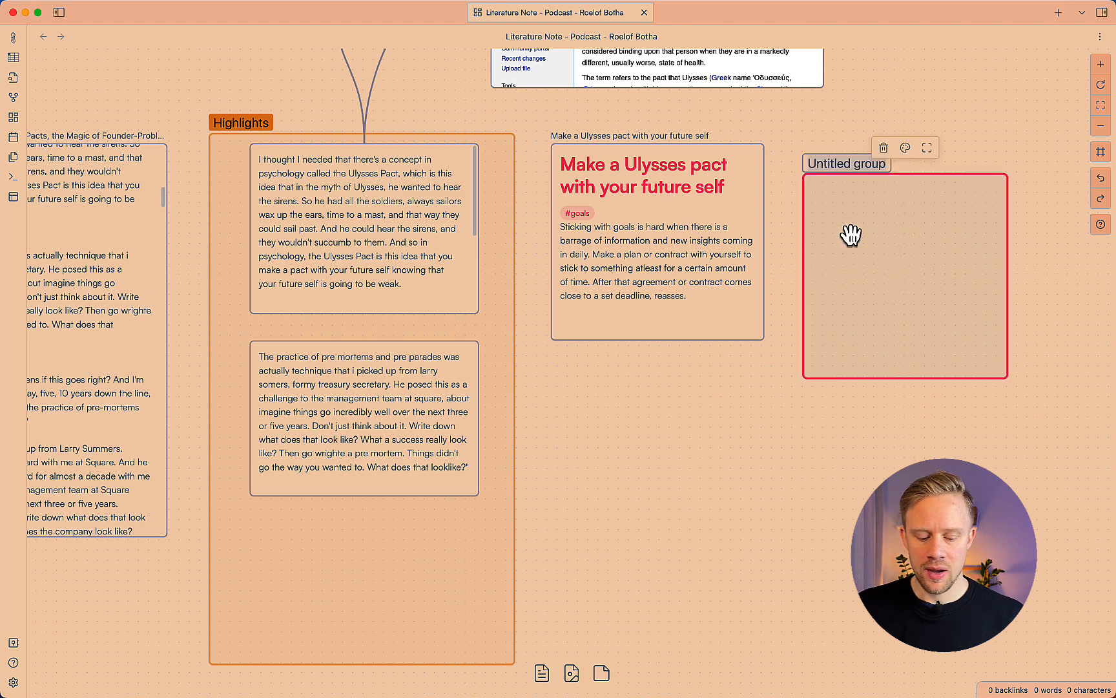
{"action": "type", "text": "Permanent Notes"}
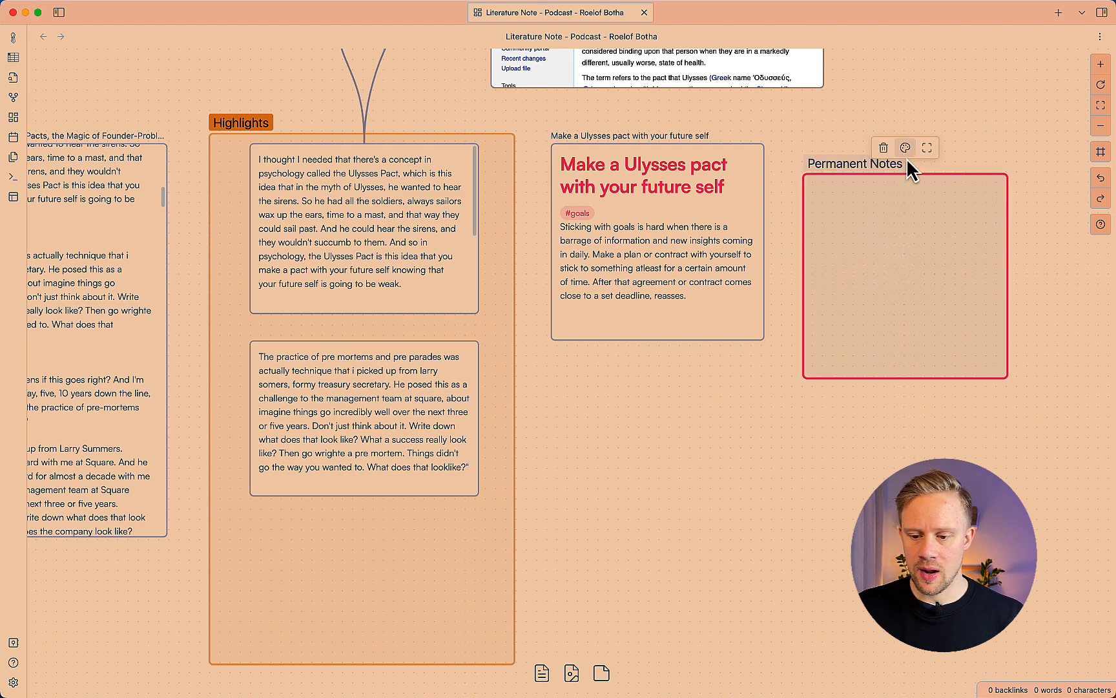
{"action": "left_click", "coordinate": [905, 164]}
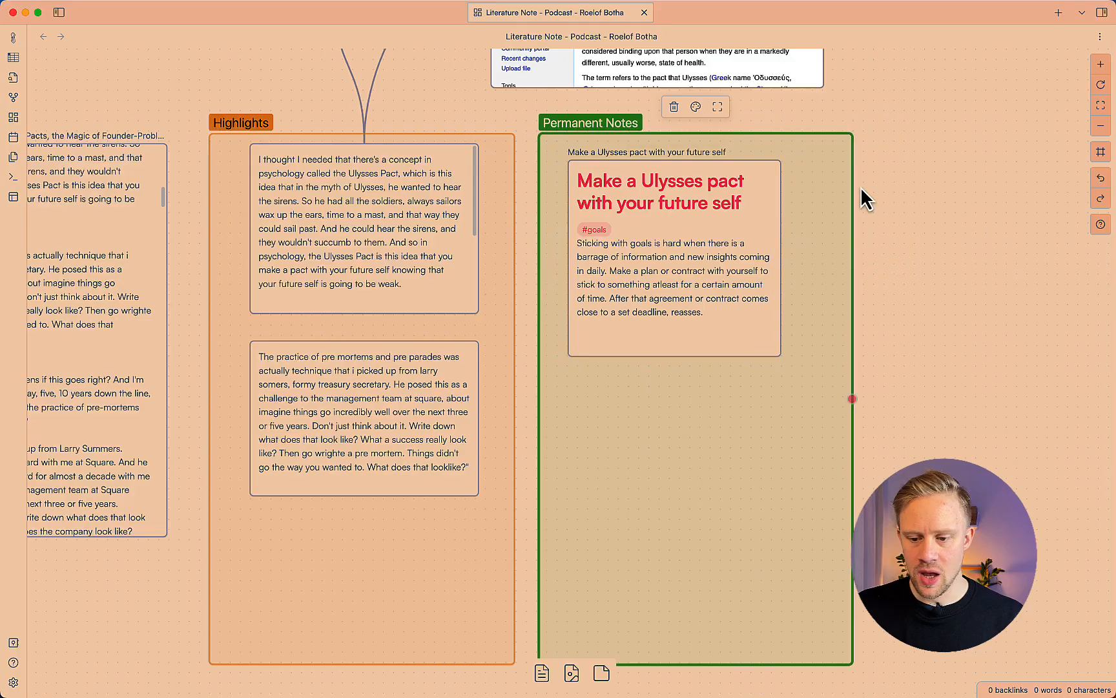
{"action": "mouse_move", "coordinate": [876, 201]}
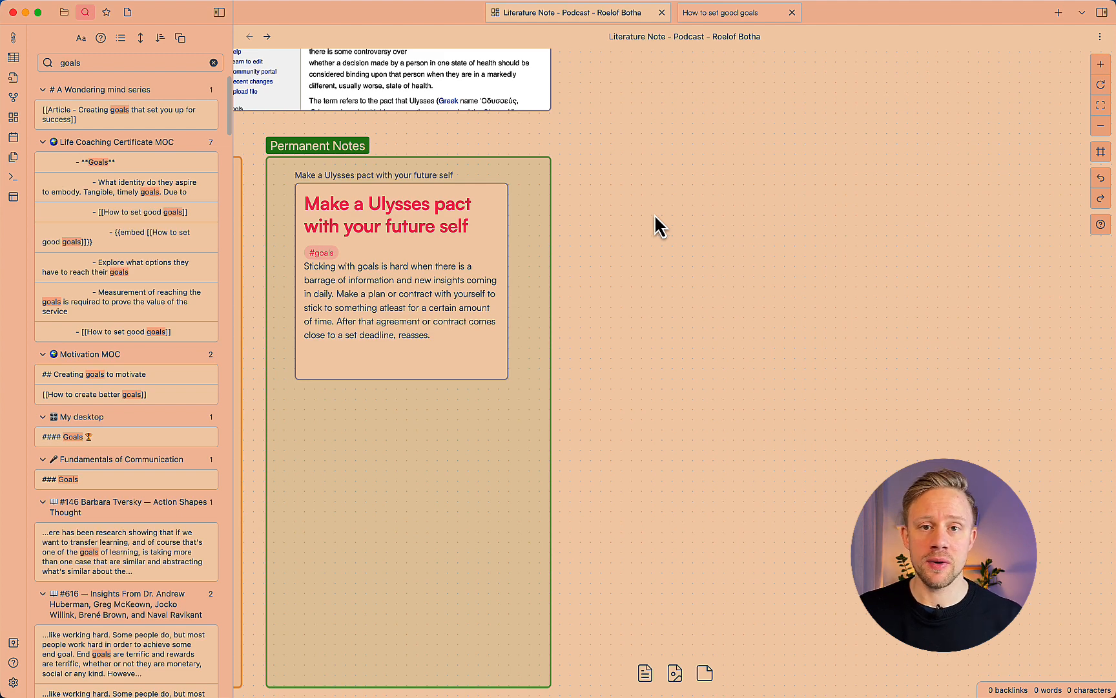
Hide the search sidebar and add the vault note 'How to set good goals' as a canvas card
{"action": "left_click", "coordinate": [61, 12]}
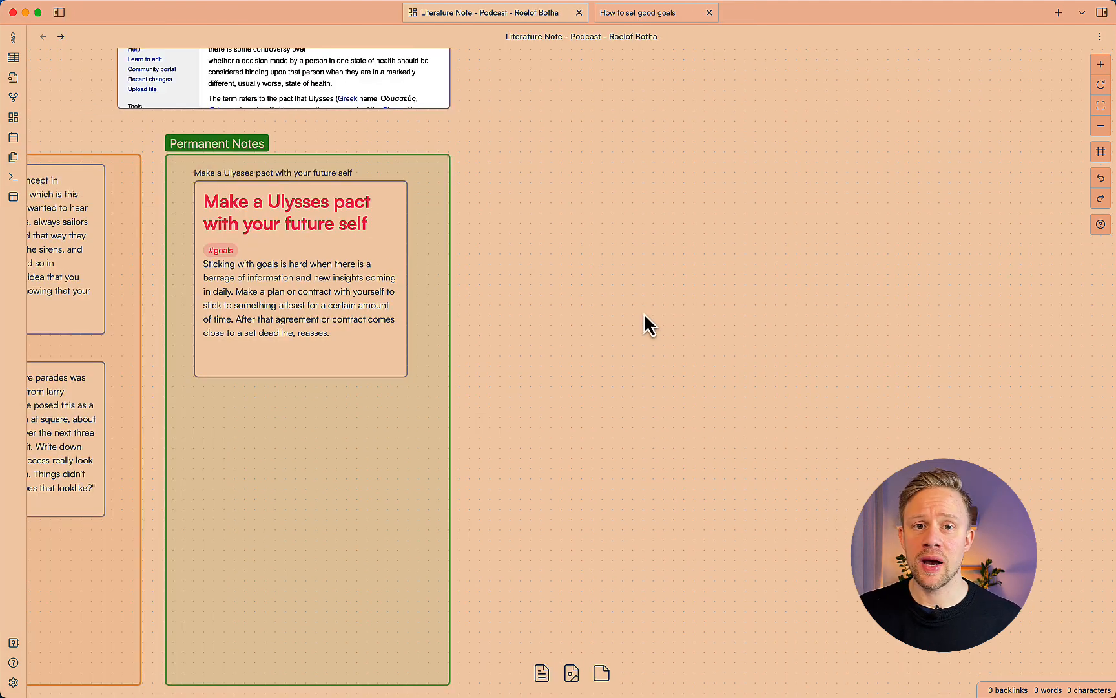
{"action": "mouse_move", "coordinate": [541, 665]}
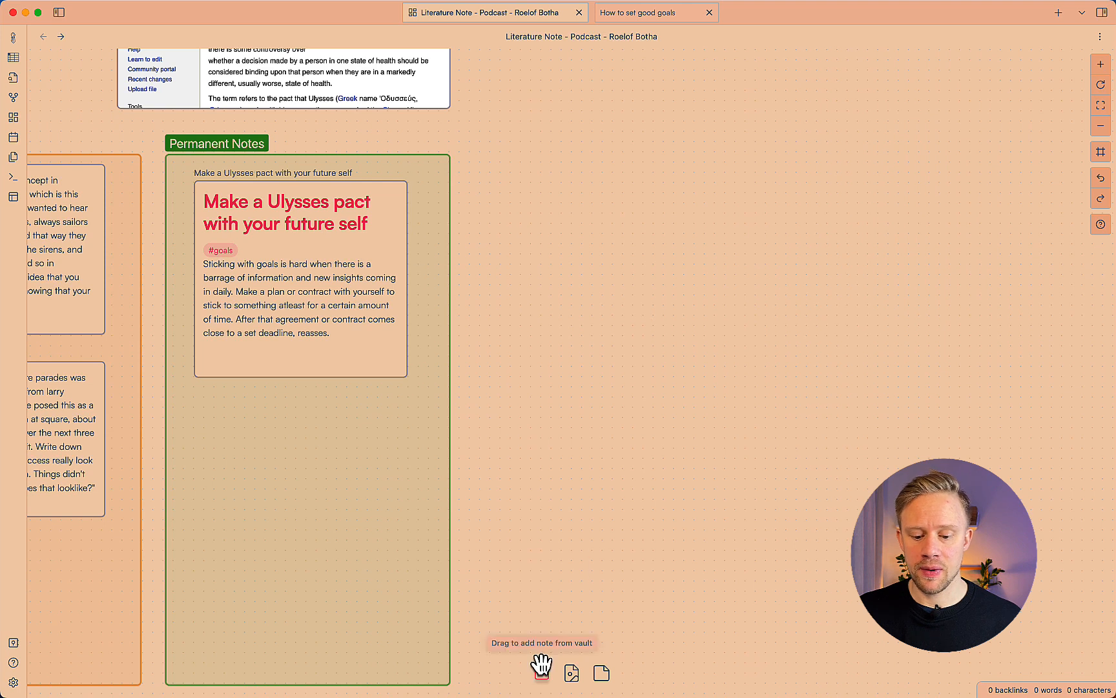
{"action": "left_click", "coordinate": [542, 672]}
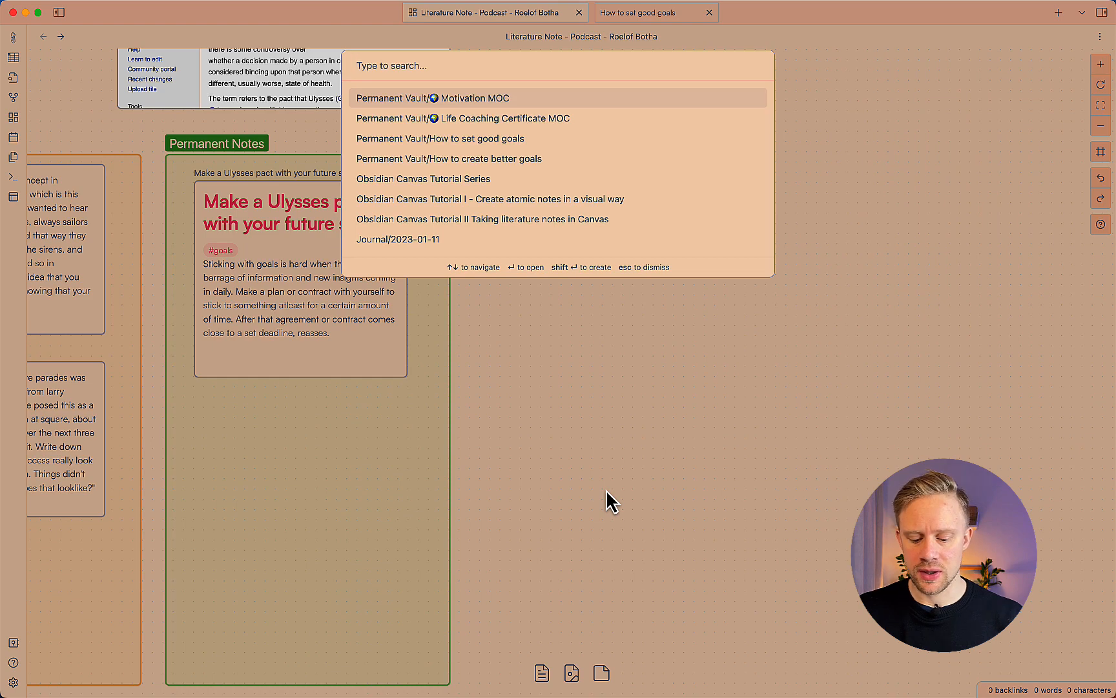
{"action": "type", "text": "set goals"}
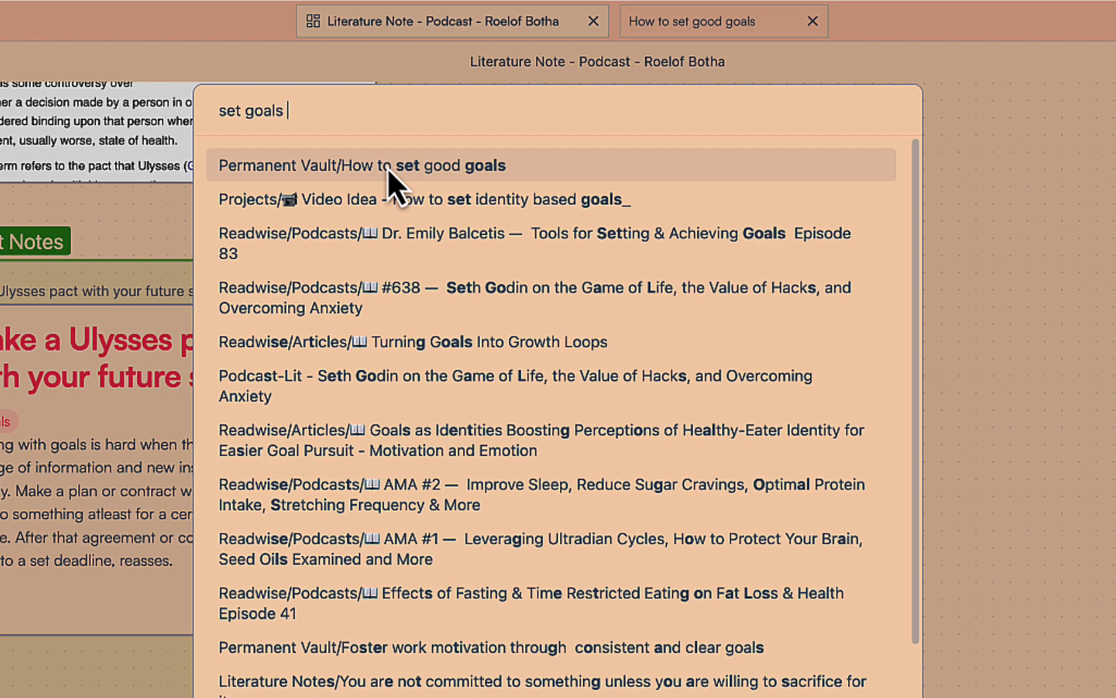
{"action": "left_click", "coordinate": [362, 165]}
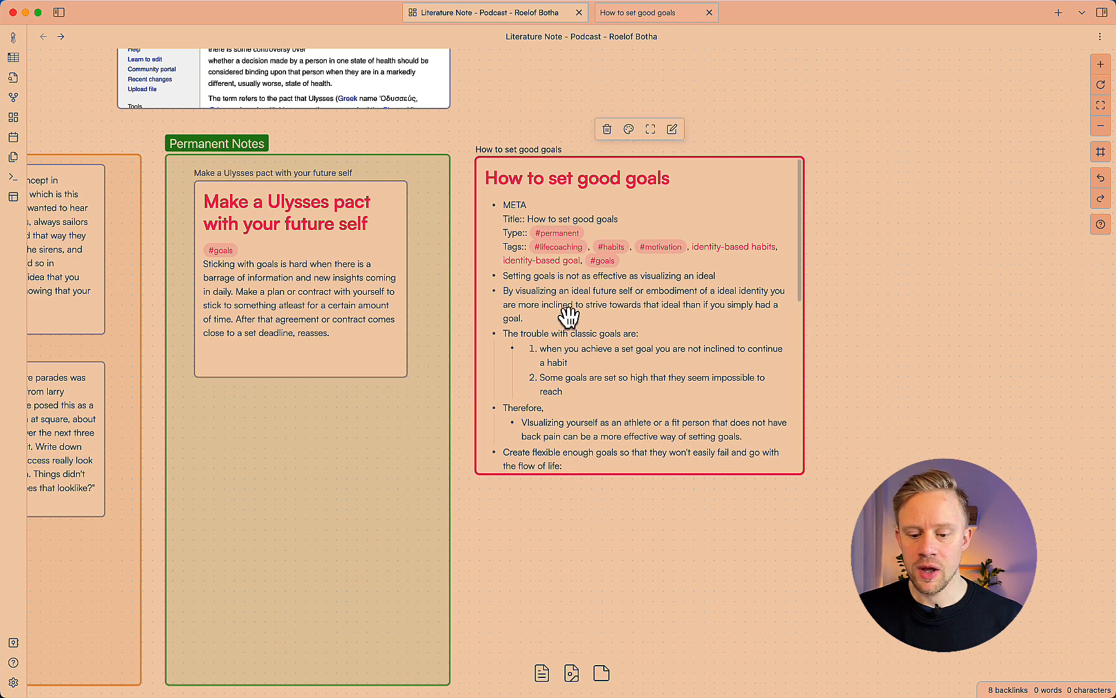
{"action": "scroll", "scroll_direction": "down", "scroll_amount": 3}
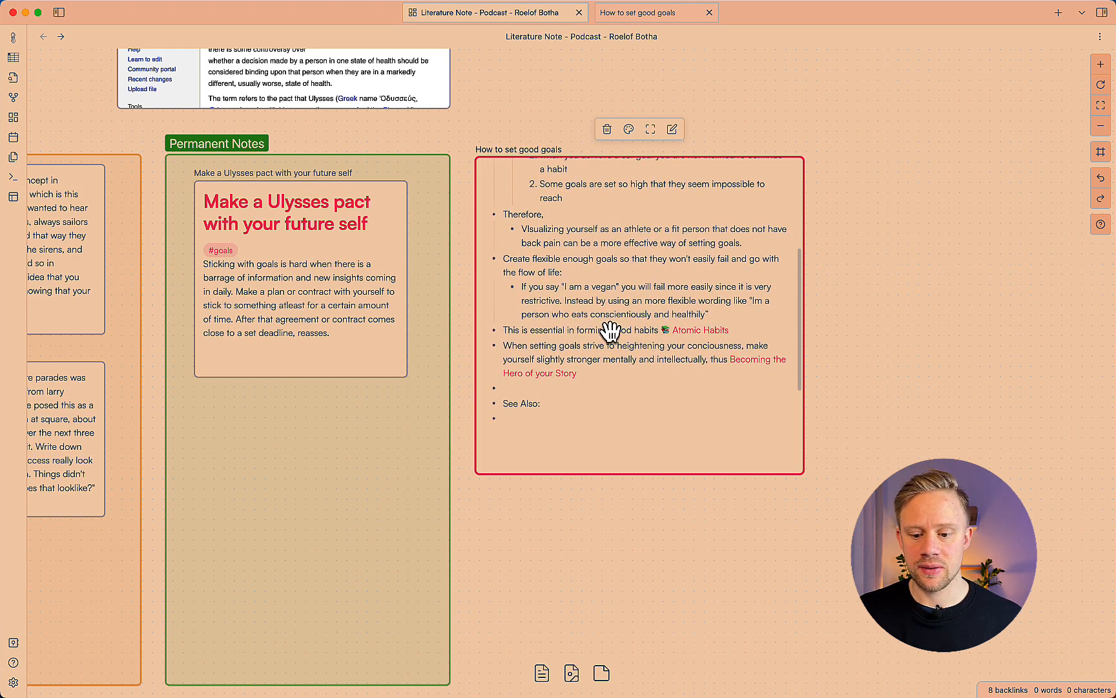
{"action": "mouse_move", "coordinate": [584, 370]}
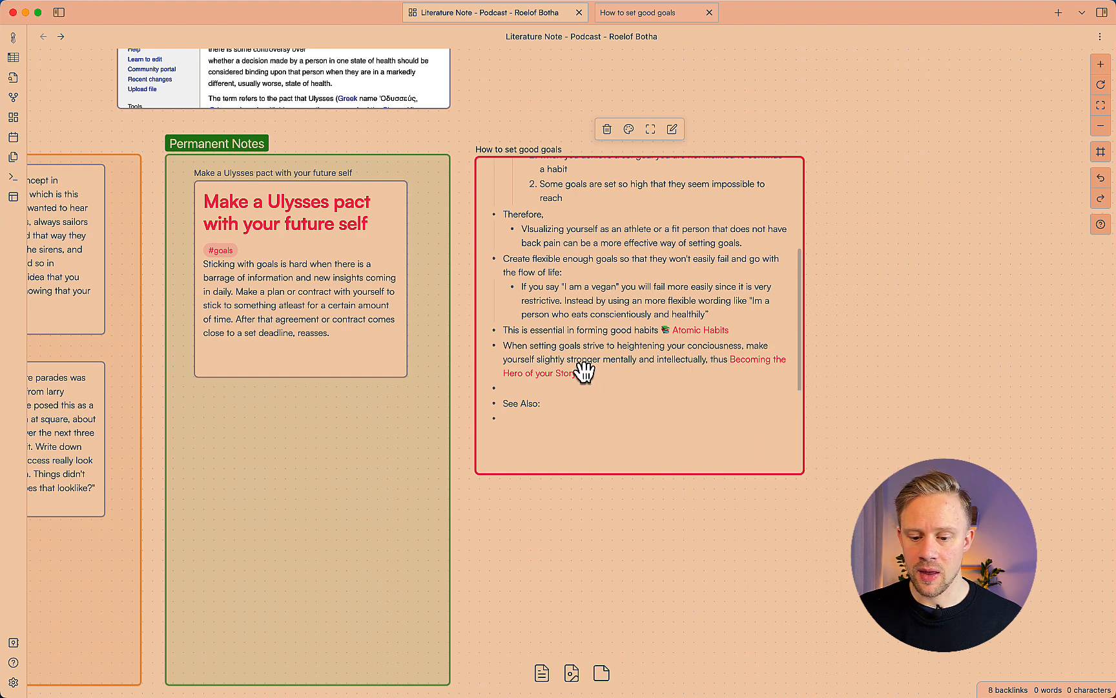
{"action": "mouse_move", "coordinate": [744, 363]}
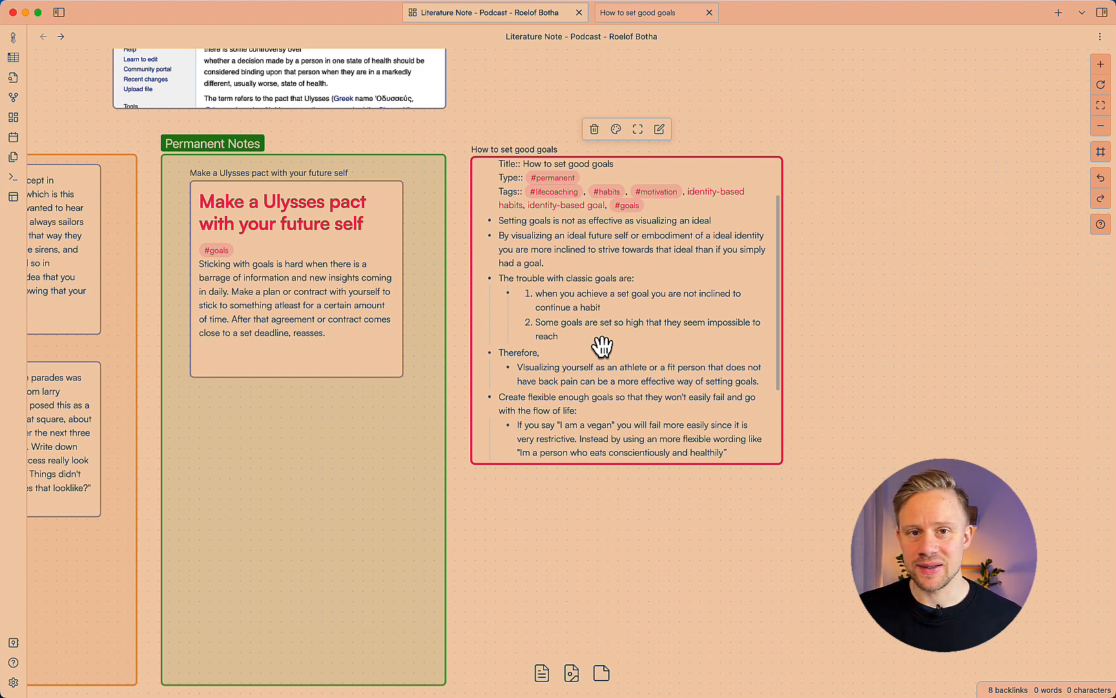
{"action": "scroll", "scroll_direction": "down", "scroll_amount": 3}
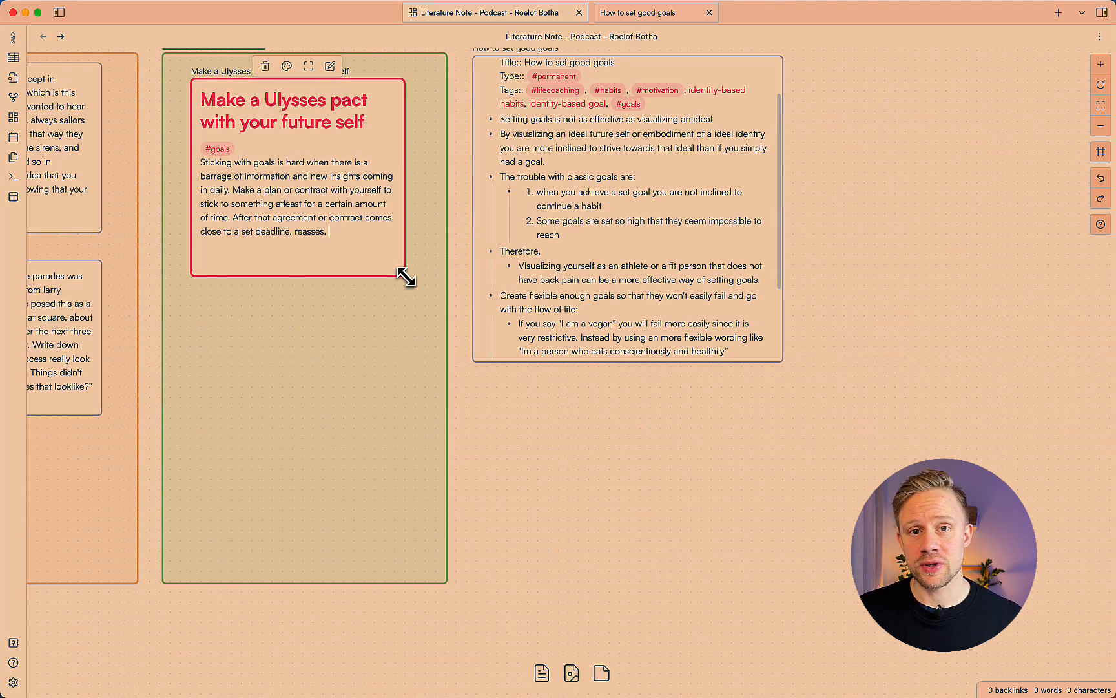
Link to Ulysses pact, then write that sticking to time-bound goals prevents overwhelm
{"action": "left_click", "coordinate": [633, 214]}
{"action": "type", "text": "[[ulys]]"}
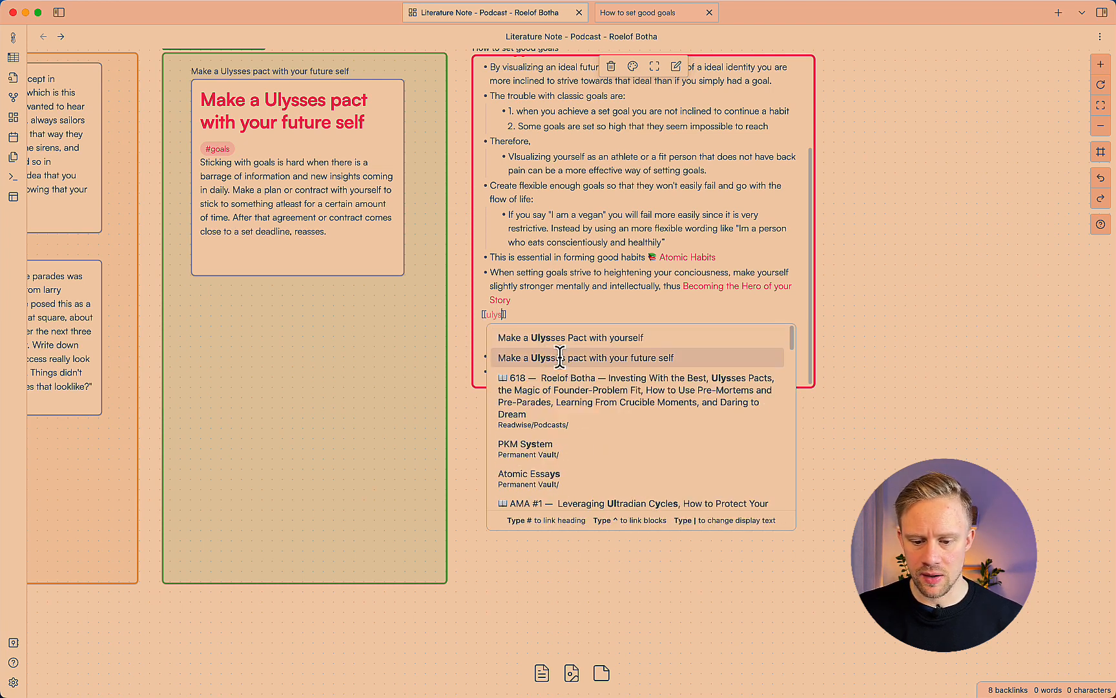
{"action": "left_click", "coordinate": [585, 357]}
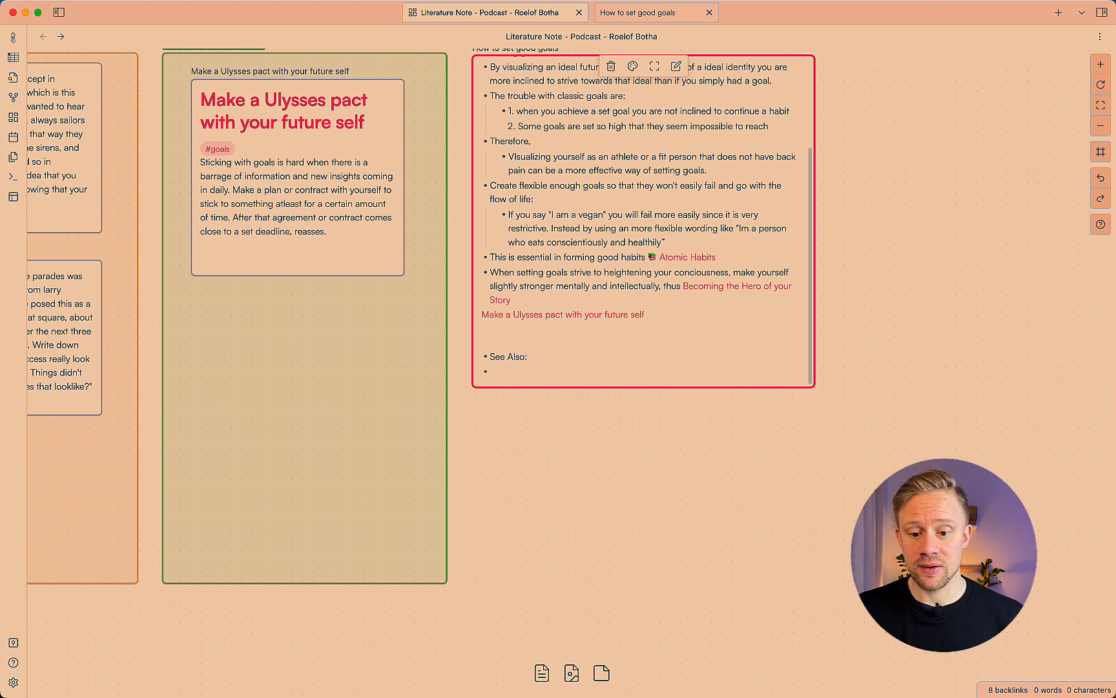
{"action": "scroll", "scroll_direction": "up", "scroll_amount": 3}
{"action": "type", "text": " - Setting goals"}
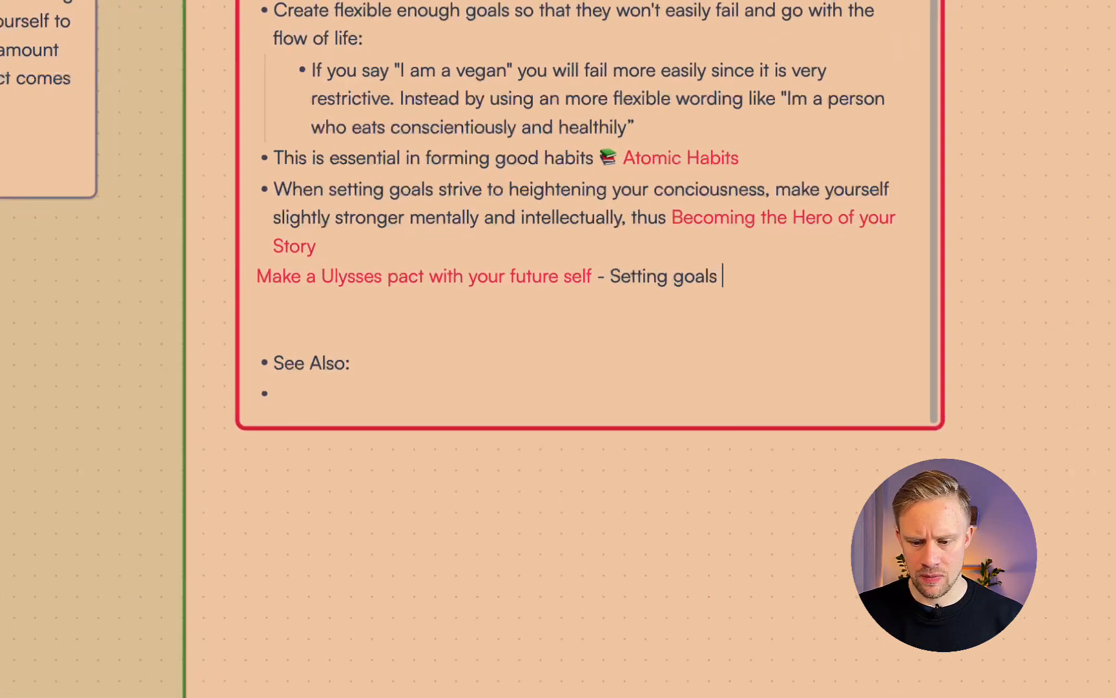
{"action": "type", "text": "for a specified amount of time"}
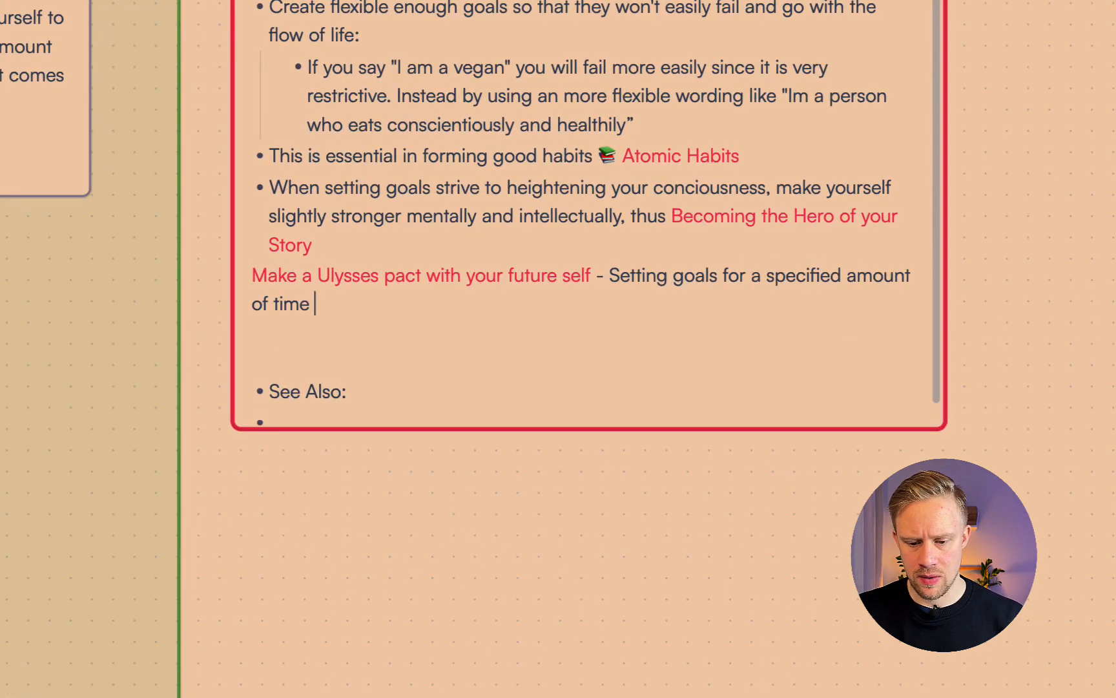
{"action": "type", "text": "and sticking to them is essen"}
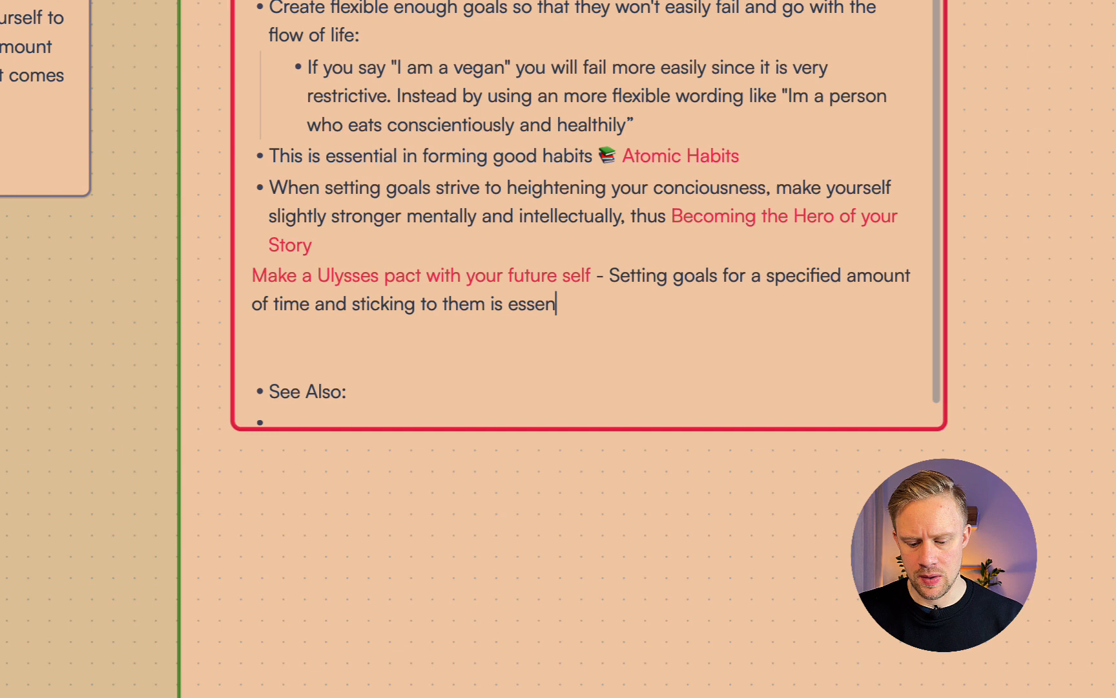
{"action": "type", "text": "tial to not get overwhelmed by a constant bombardment of ideas that might affect acheiving the goal."}
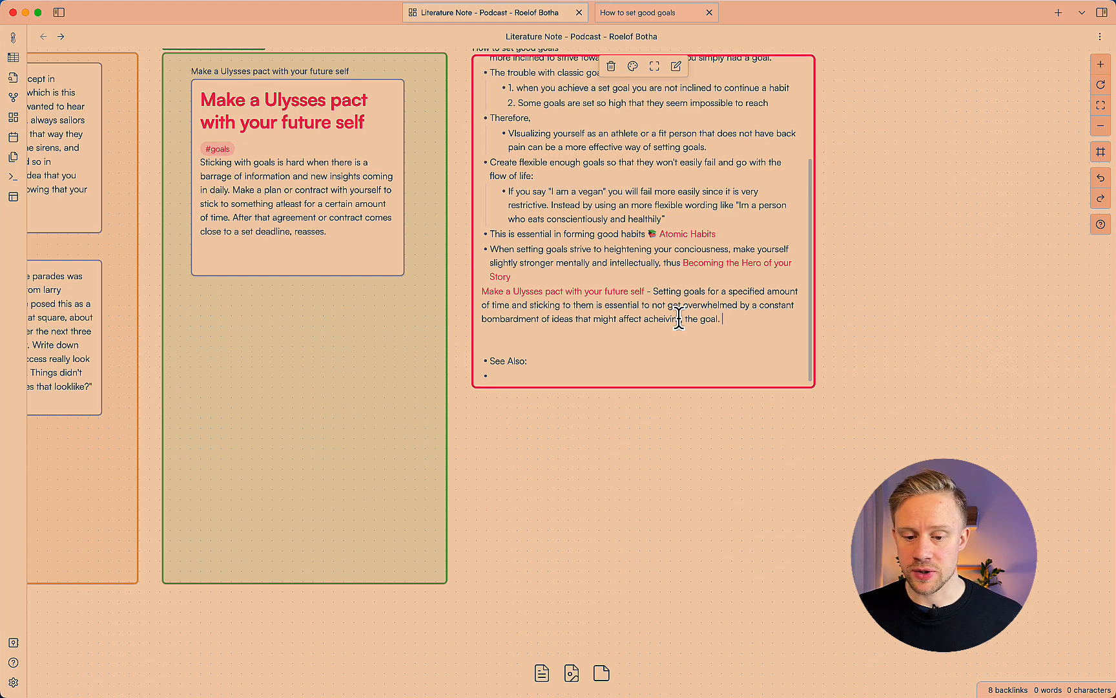
{"action": "scroll", "scroll_direction": "up", "scroll_amount": 3}
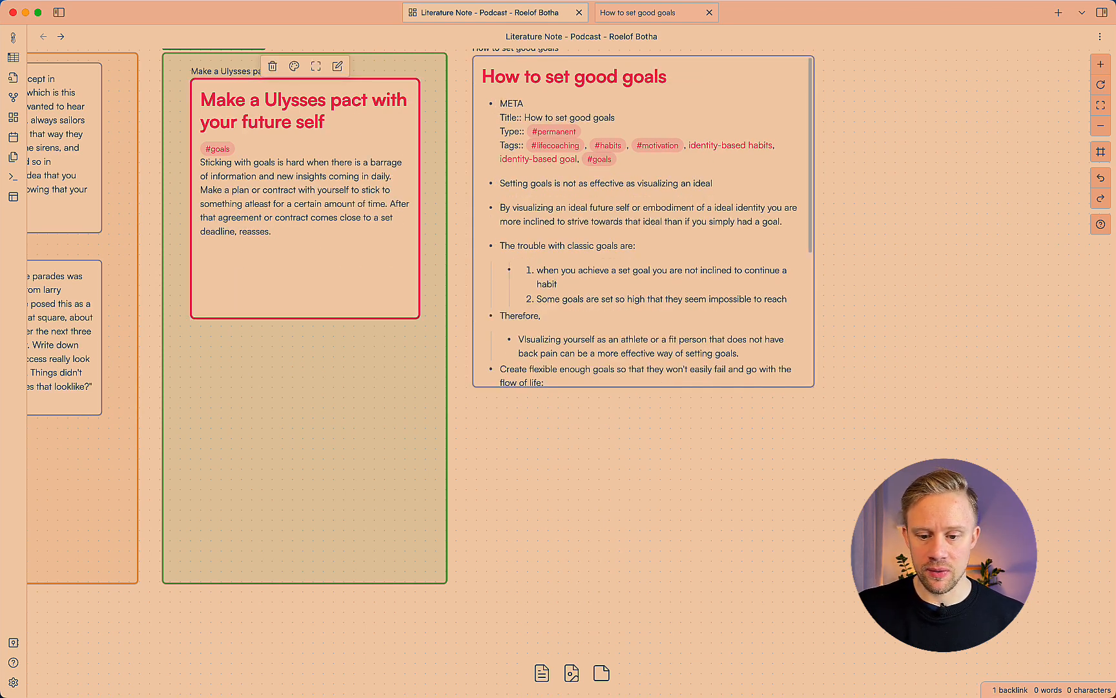
Add a See Also link to How to set good goals and the Roelof Botha podcast source
{"action": "type", "text": "[[How to set"}
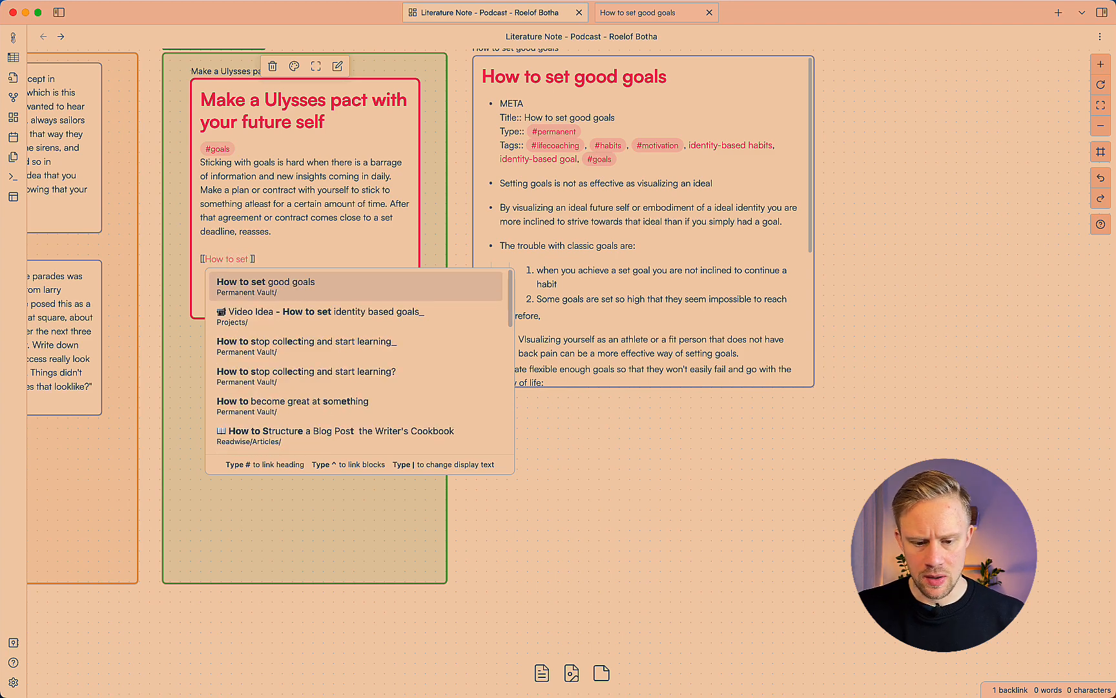
{"action": "left_click", "coordinate": [265, 282]}
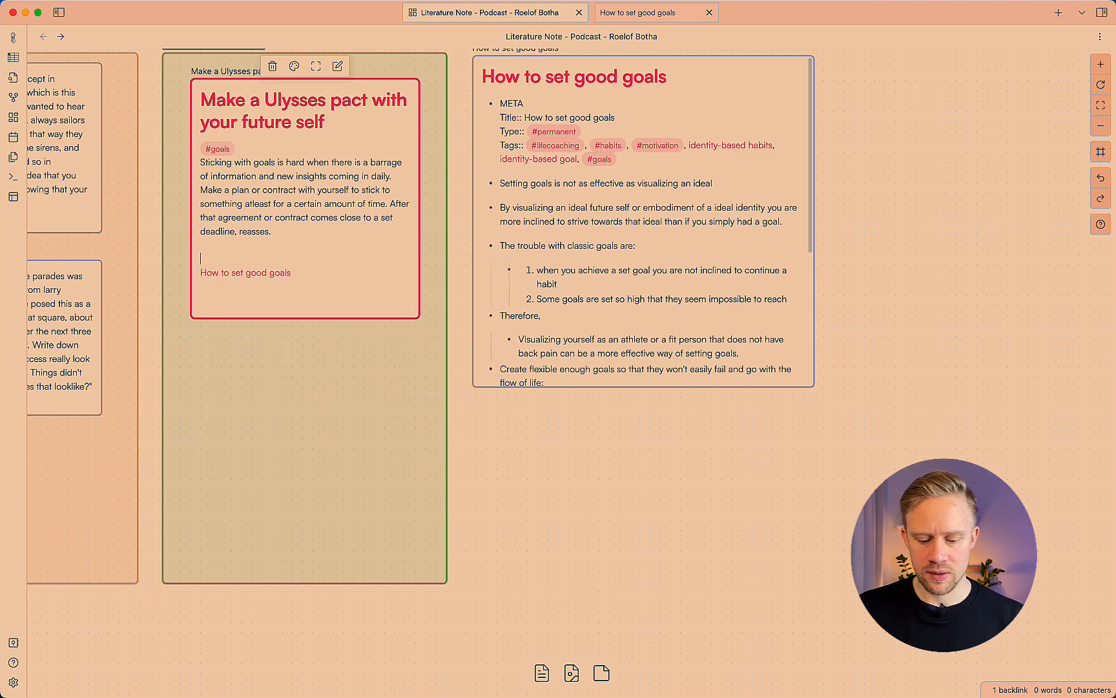
{"action": "type", "text": "See Also:"}
{"action": "type", "text": "Source: [[]]"}
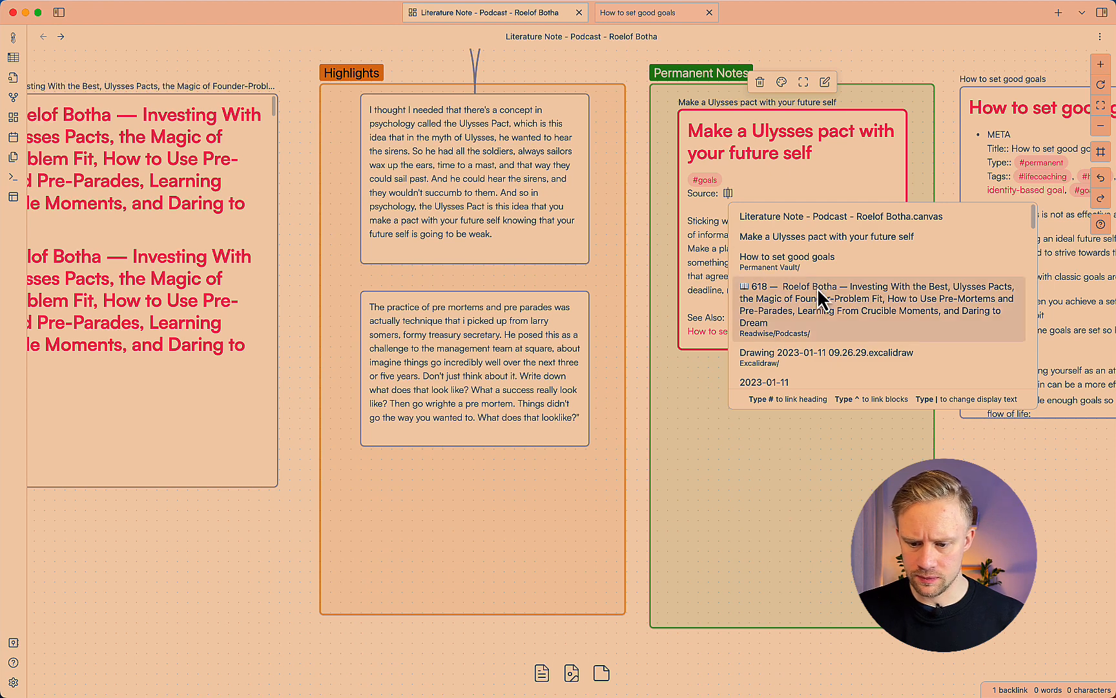
{"action": "left_click", "coordinate": [878, 306]}
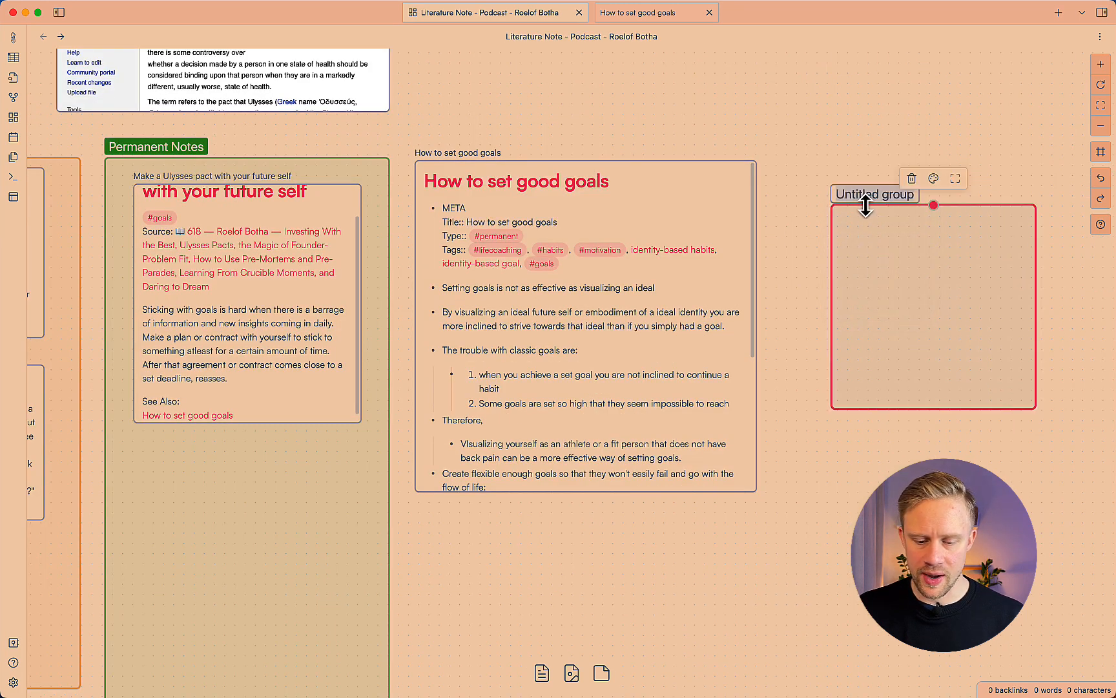
Type 'Connections' as the new group's label
{"action": "type", "text": "Con"}
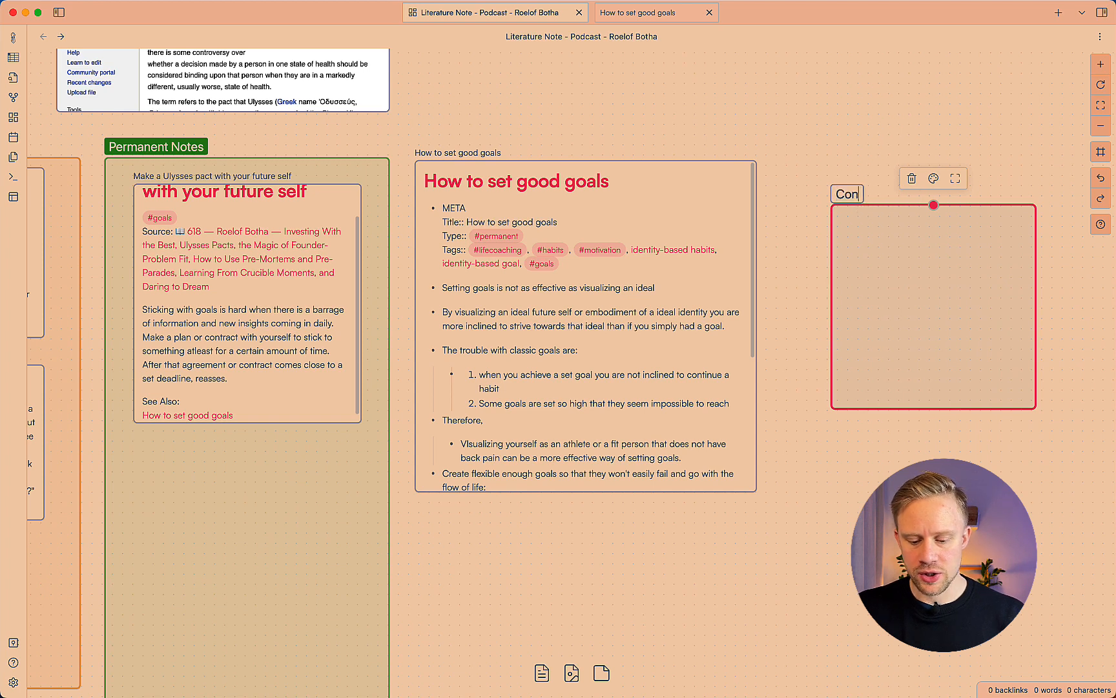
{"action": "type", "text": "nections"}
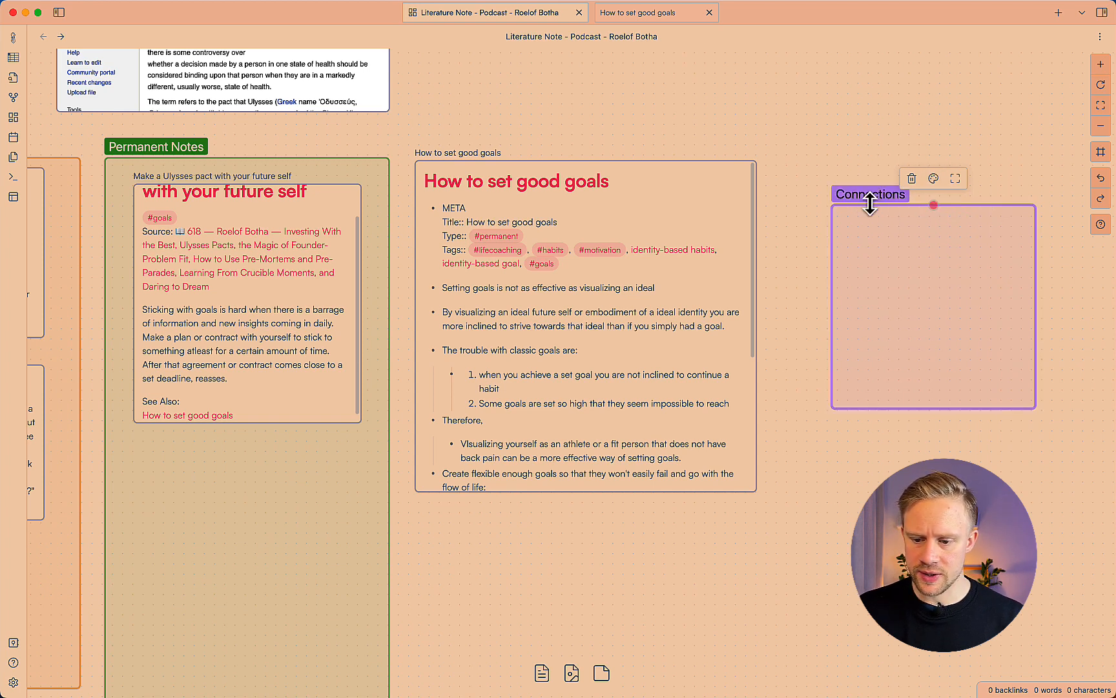